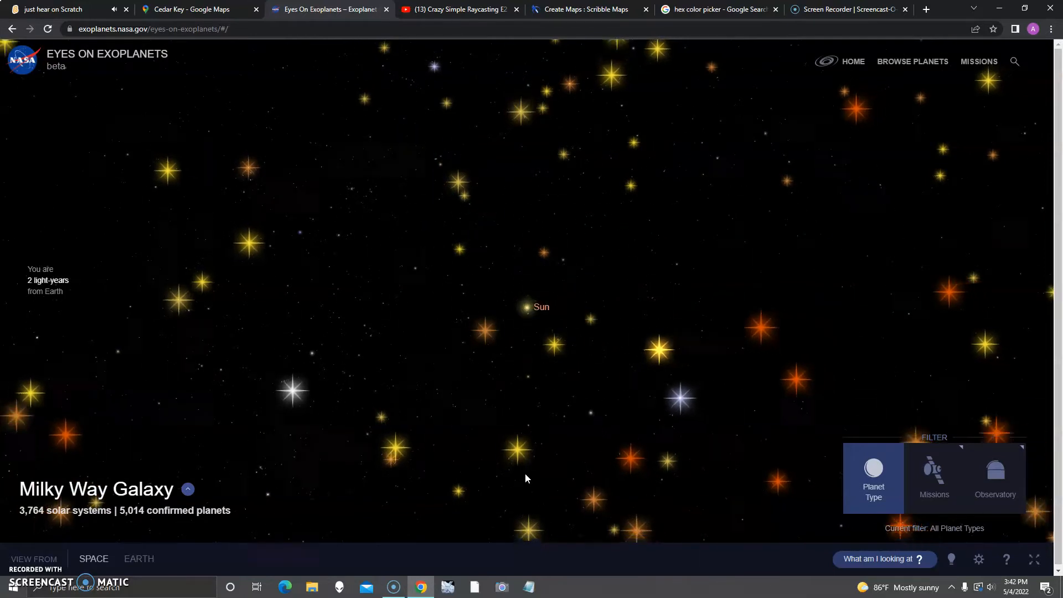
Step: Zoom into the TRAPPIST-1 star system and pull back to show its orbits
{"action": "scroll", "scroll_direction": "down", "scroll_amount": 3}
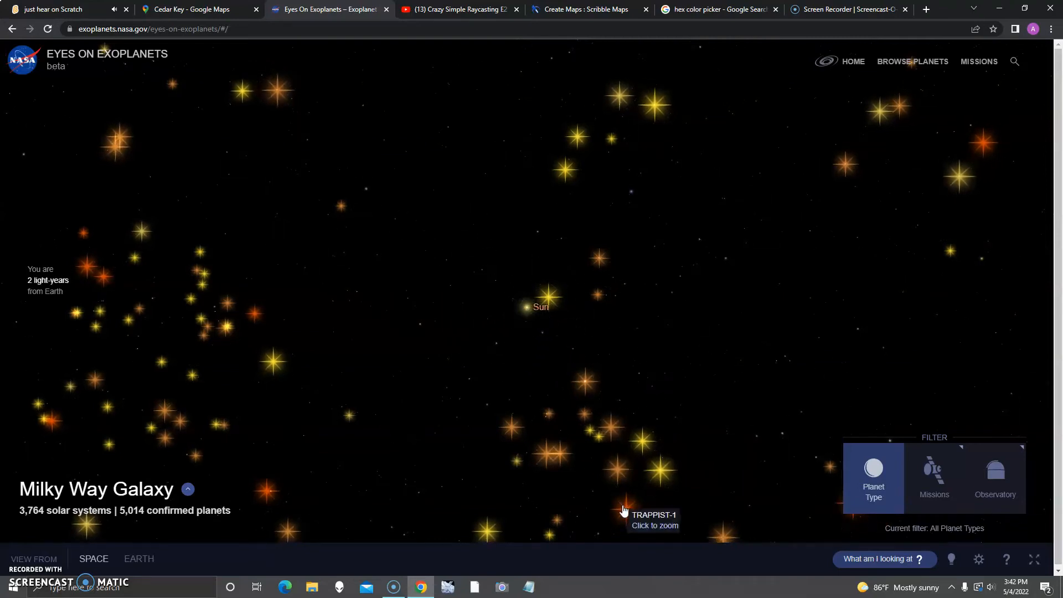
{"action": "mouse_move", "coordinate": [261, 321]}
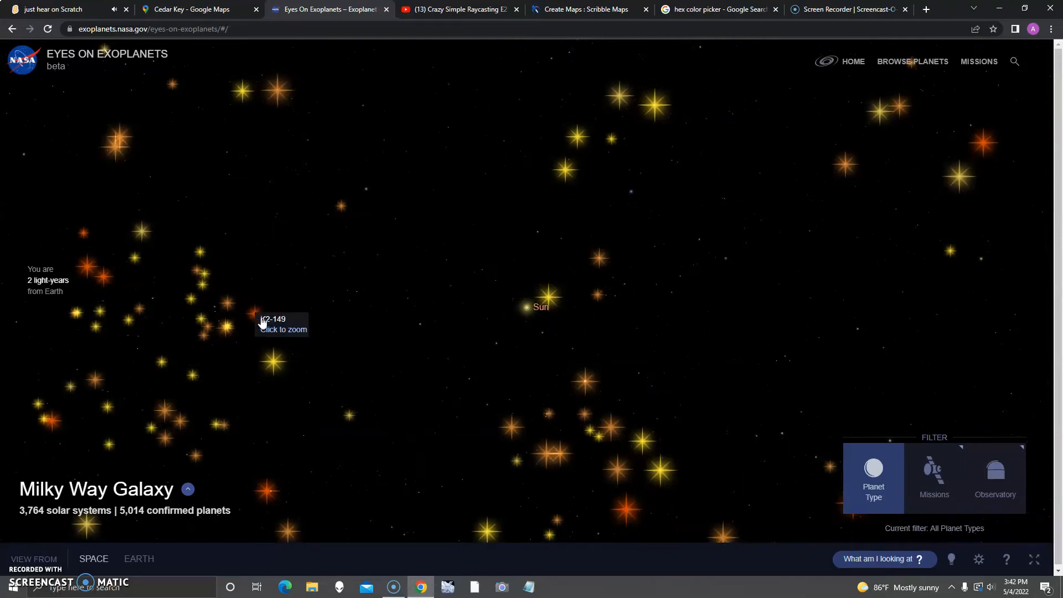
{"action": "left_click", "coordinate": [530, 305]}
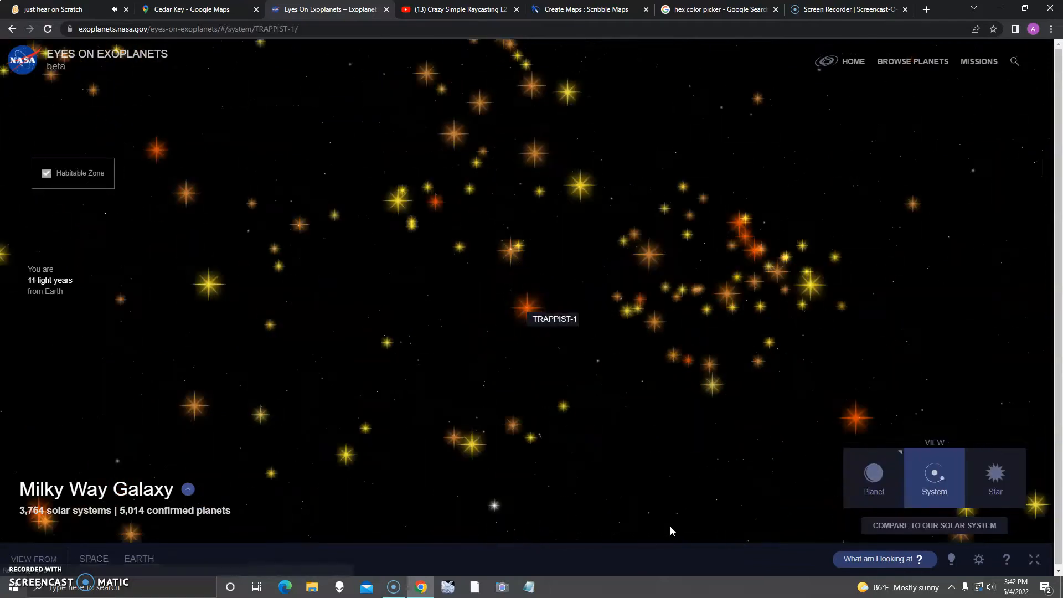
{"action": "left_click", "coordinate": [553, 319]}
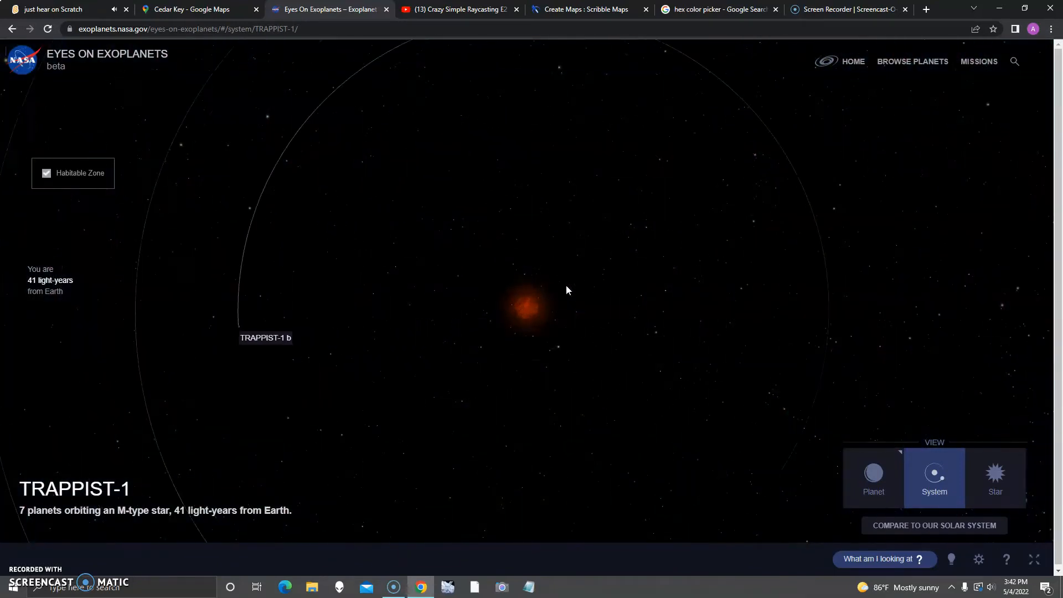
{"action": "scroll", "scroll_direction": "down", "scroll_amount": 3}
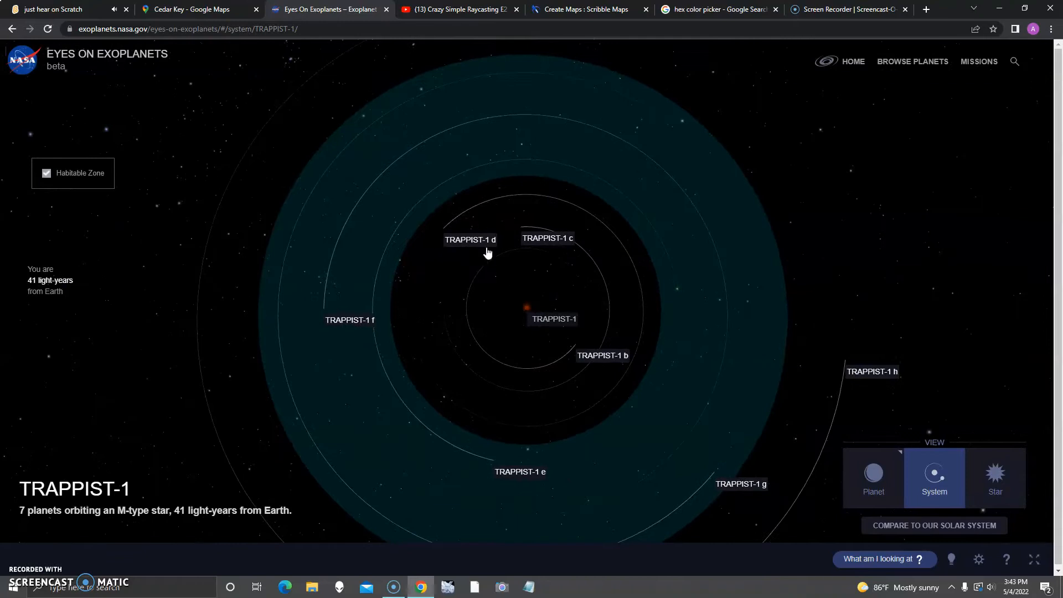
Step: Fly to planet TRAPPIST-1 d, then return to the whole-system view
{"action": "left_click", "coordinate": [470, 240]}
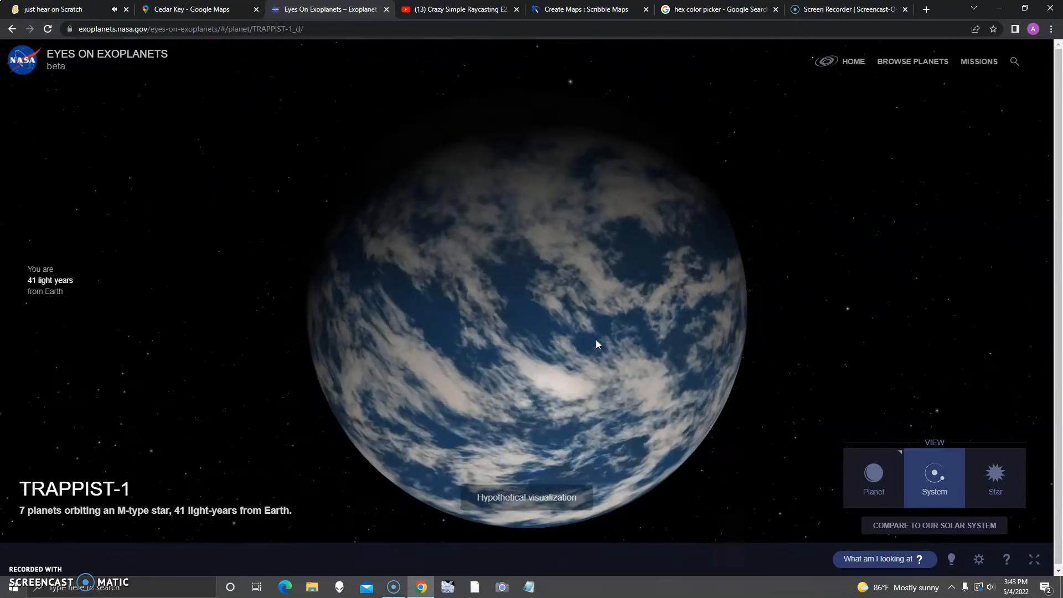
{"action": "left_click", "coordinate": [873, 478]}
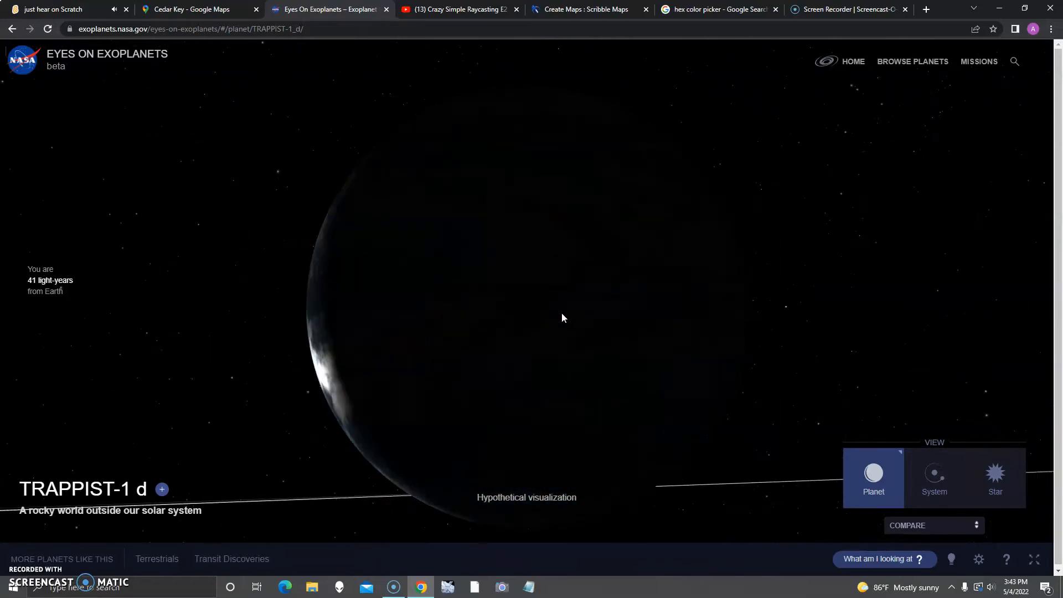
{"action": "left_click", "coordinate": [935, 478]}
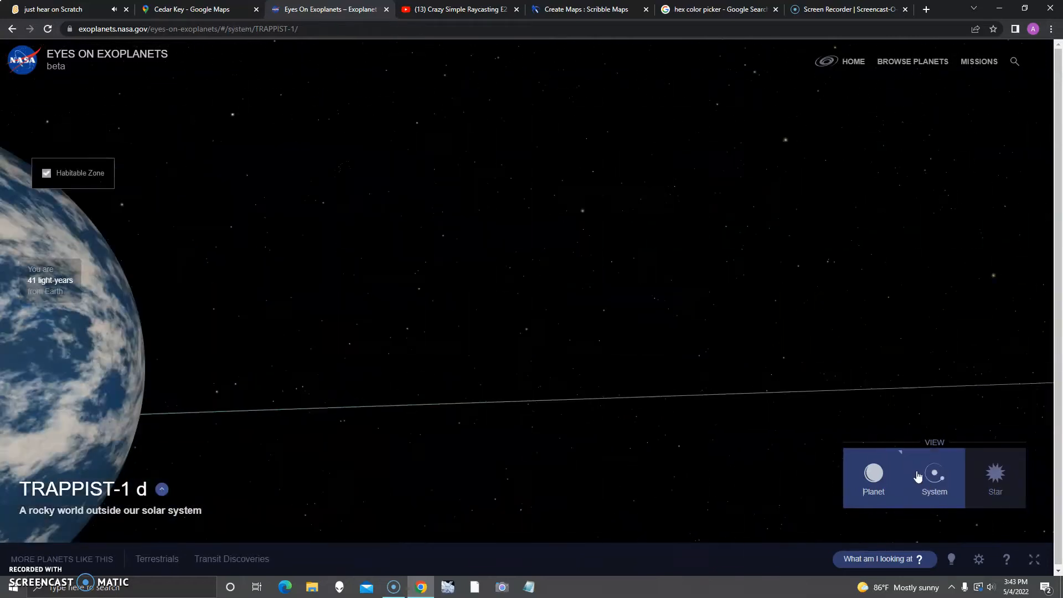
{"action": "left_click", "coordinate": [934, 478]}
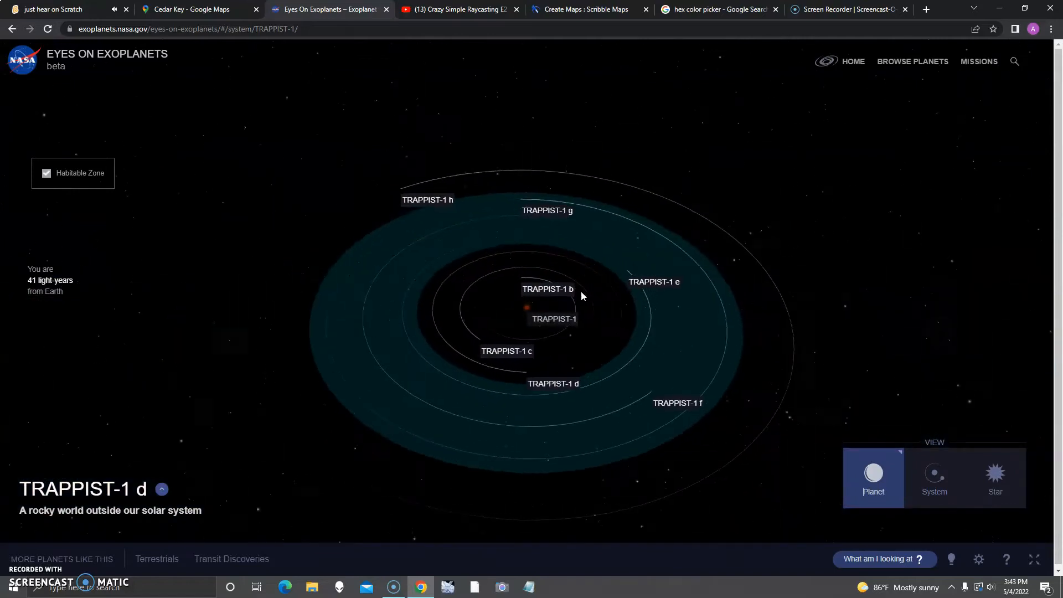
Step: Fly to planet TRAPPIST-1 b and view it, moving on toward TRAPPIST-1 c
{"action": "left_click", "coordinate": [934, 477]}
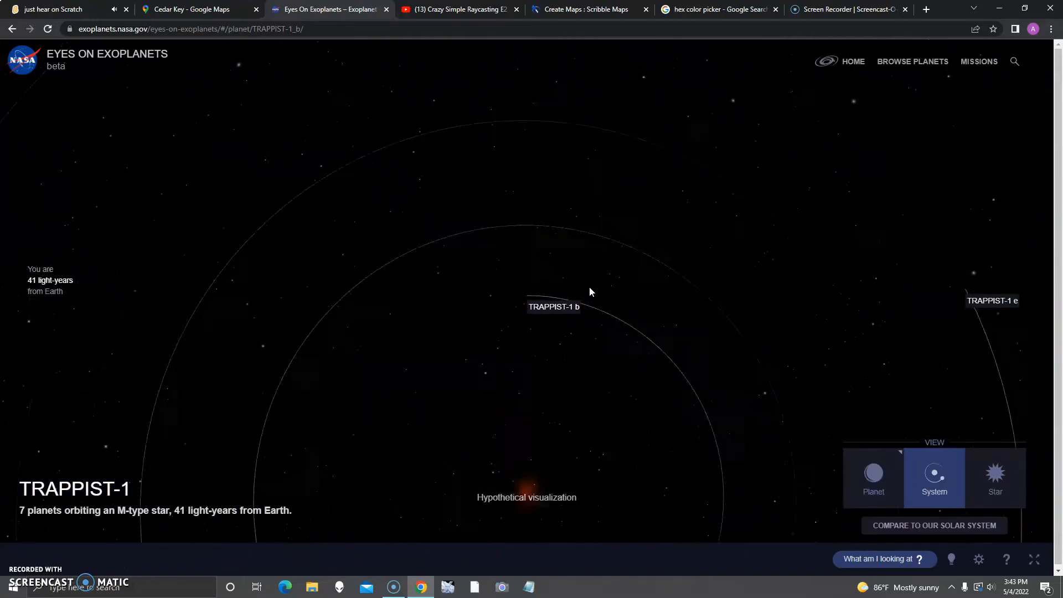
{"action": "left_click", "coordinate": [874, 478]}
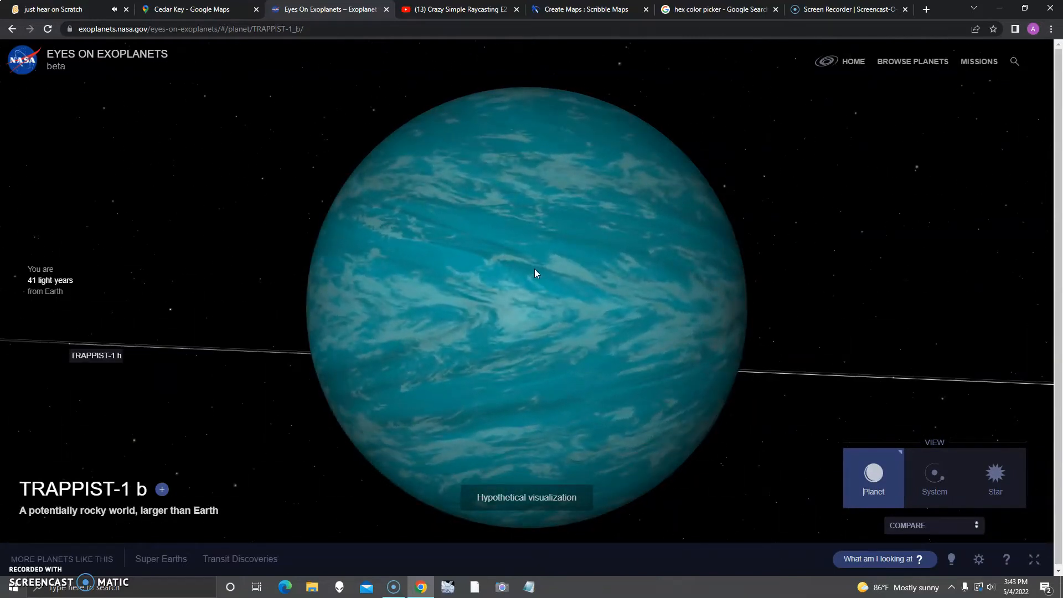
{"action": "scroll", "scroll_direction": "down", "scroll_amount": 3}
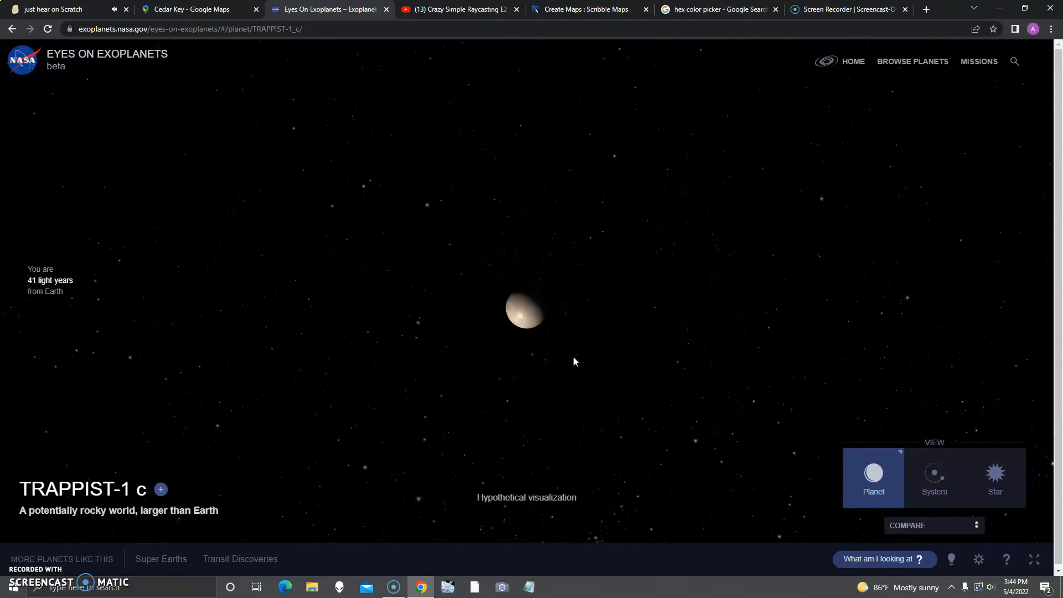
Step: Select TRAPPIST-1 d from the system's orbit map
{"action": "left_click", "coordinate": [935, 479]}
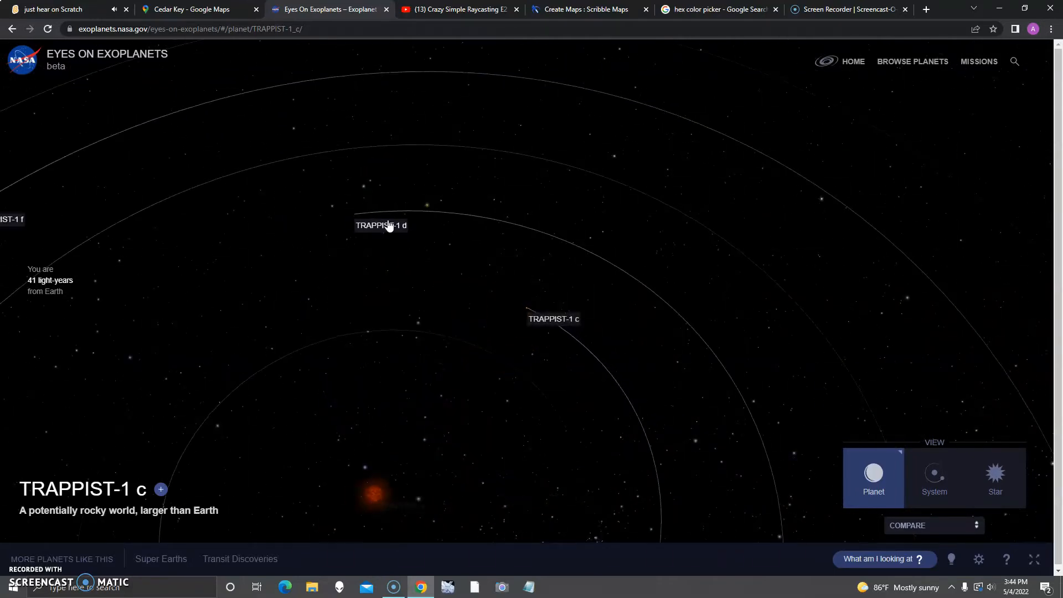
{"action": "left_click", "coordinate": [381, 225]}
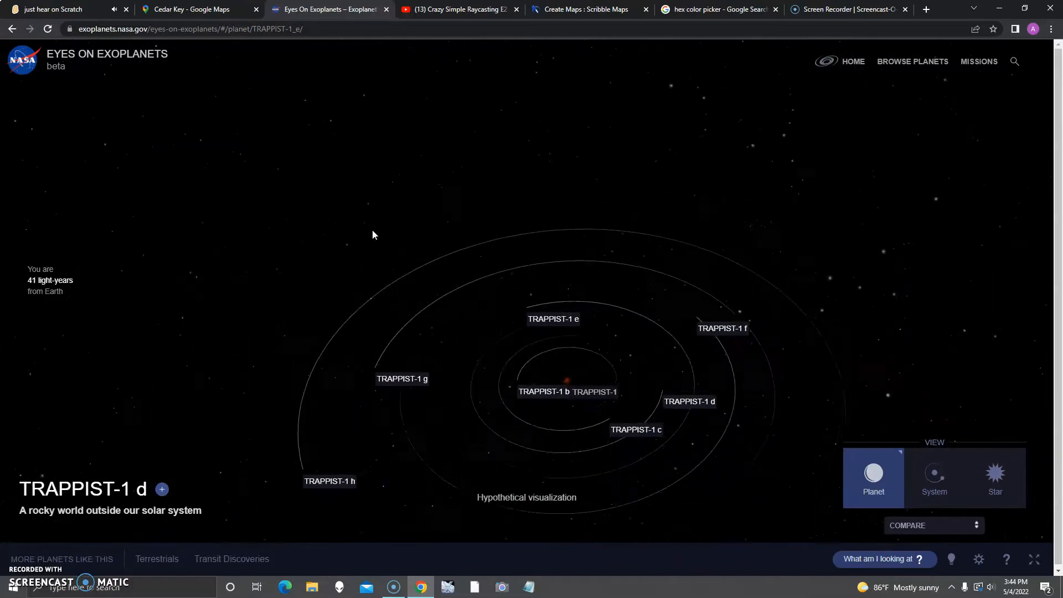
Step: Fly to planet TRAPPIST-1 e for a close-up of its surface
{"action": "left_click", "coordinate": [552, 319]}
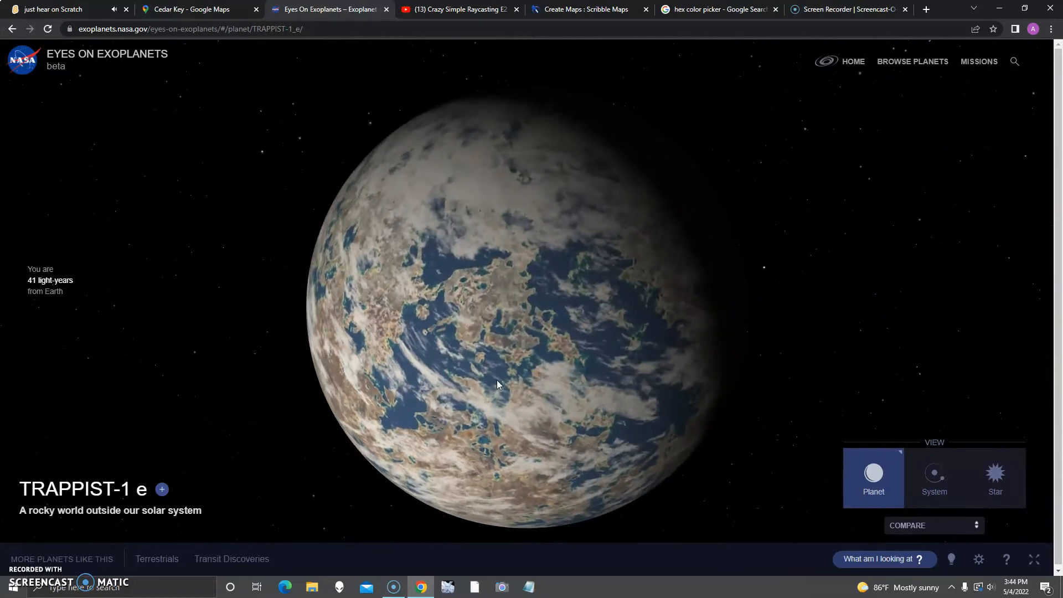
{"action": "mouse_move", "coordinate": [186, 518]}
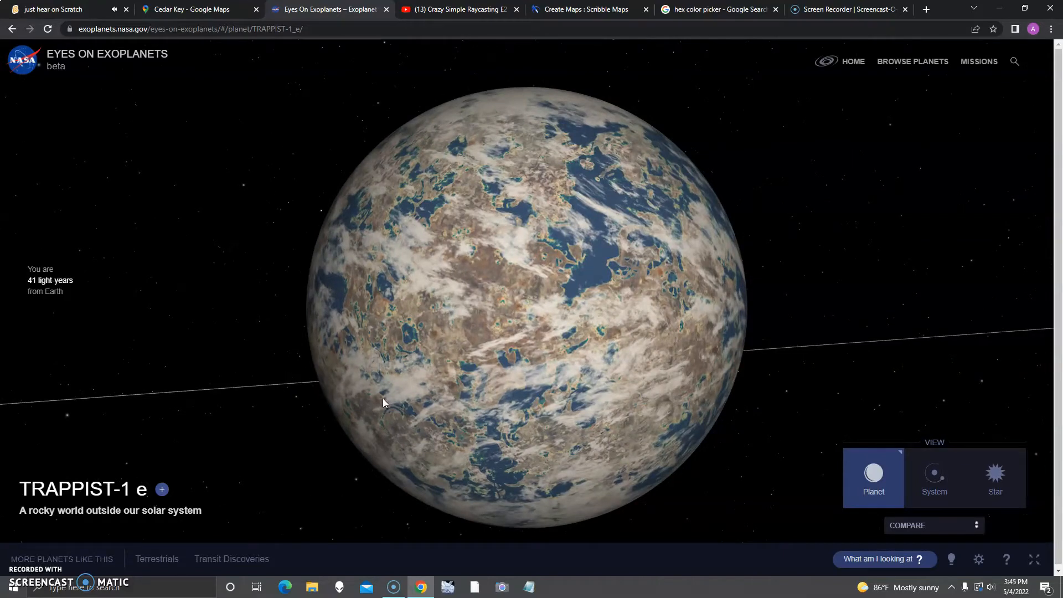
{"action": "mouse_move", "coordinate": [655, 396]}
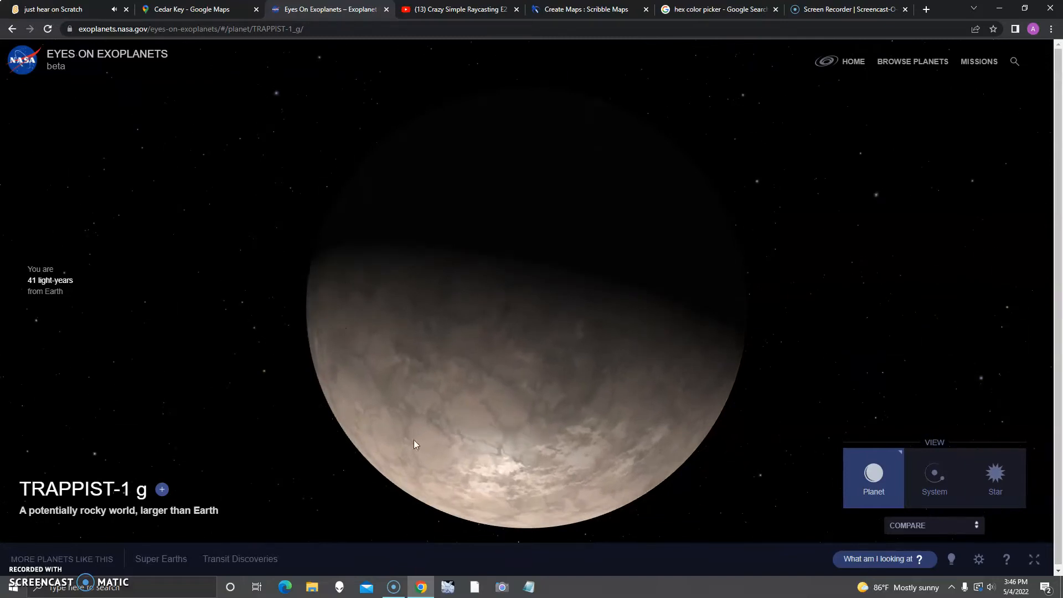
{"action": "mouse_move", "coordinate": [588, 331]}
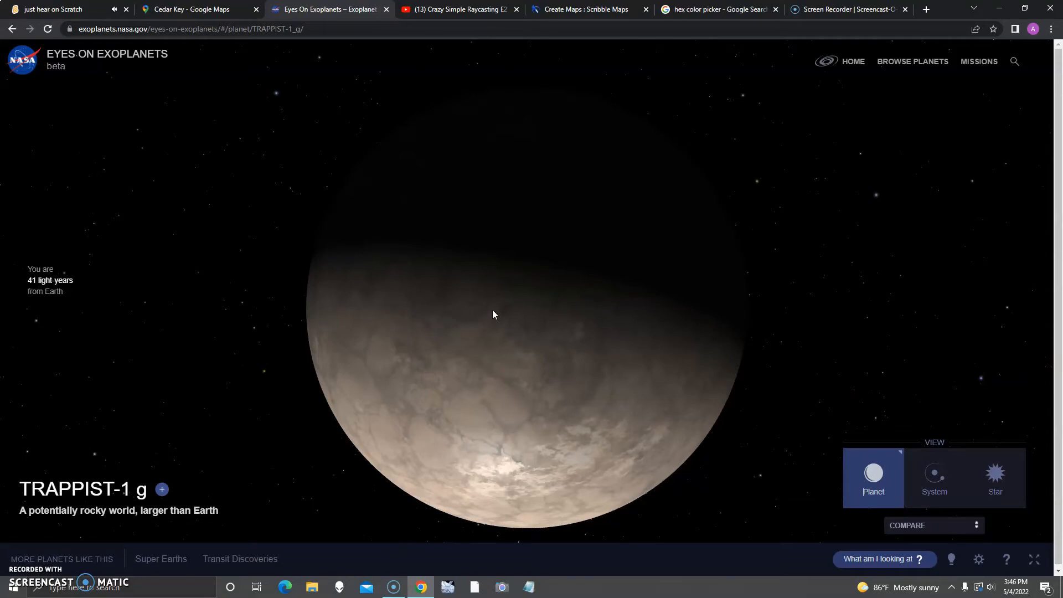
{"action": "mouse_move", "coordinate": [506, 316]}
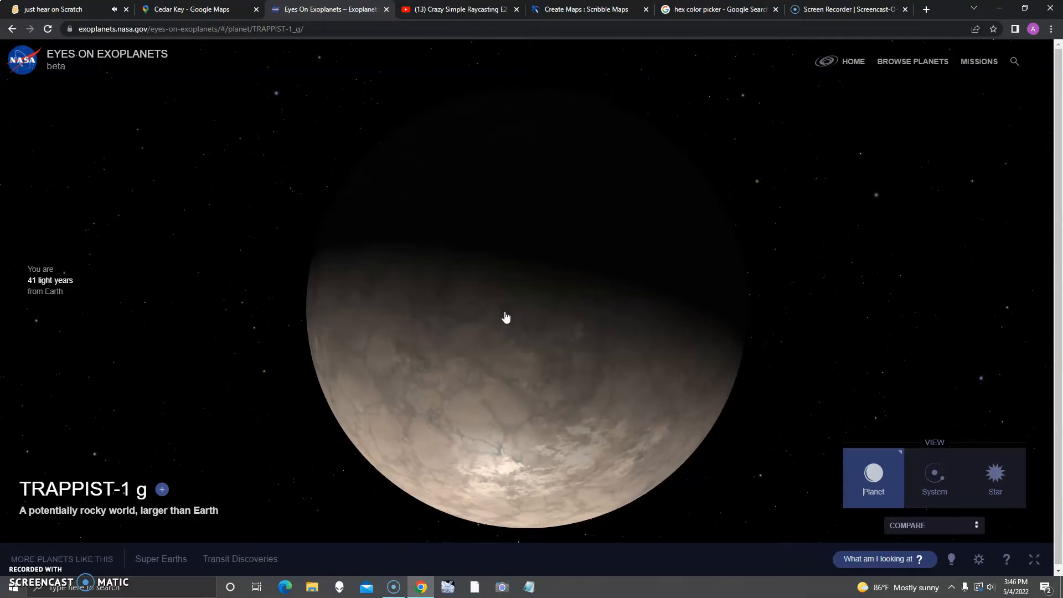
{"action": "mouse_move", "coordinate": [482, 324]}
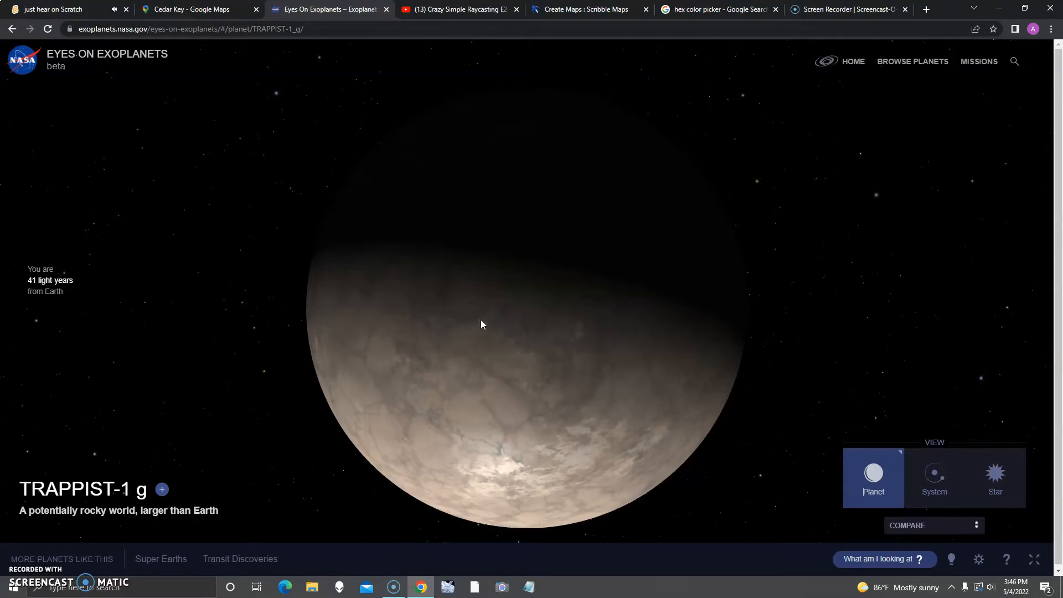
{"action": "mouse_move", "coordinate": [508, 316]}
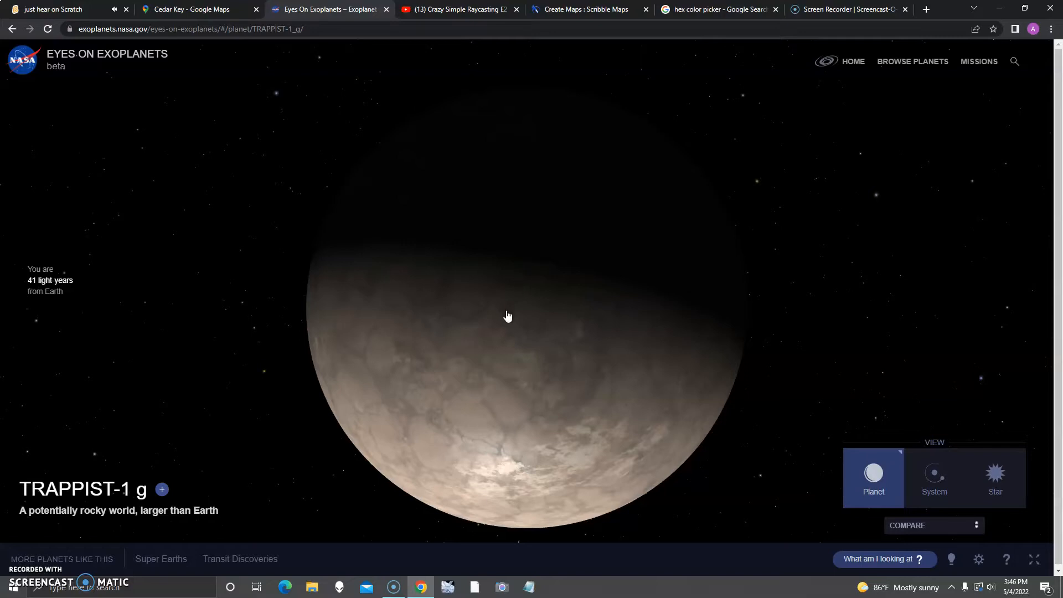
{"action": "mouse_move", "coordinate": [512, 316]}
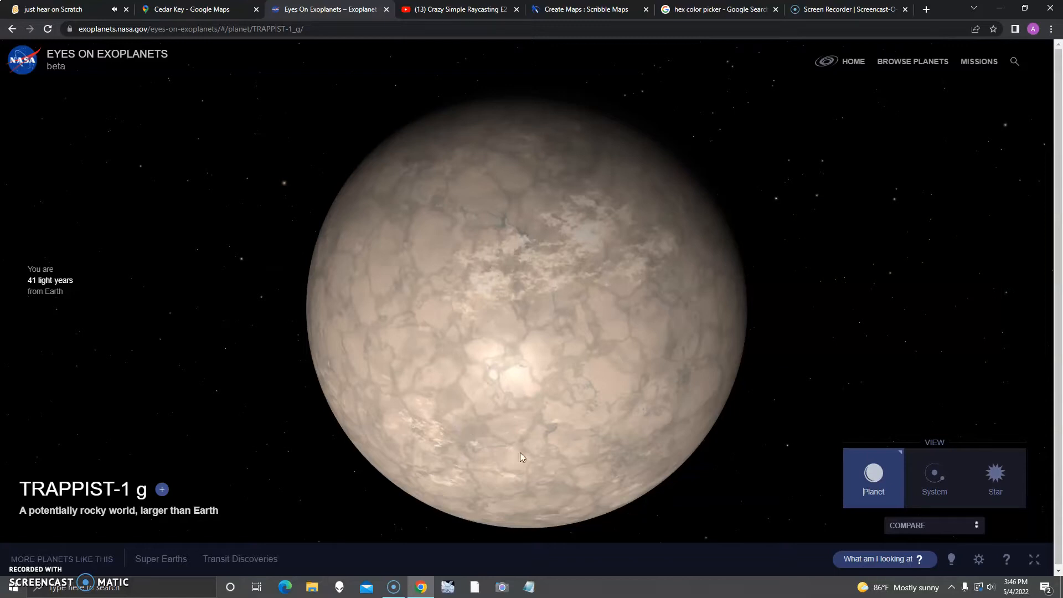
{"action": "mouse_move", "coordinate": [344, 114]}
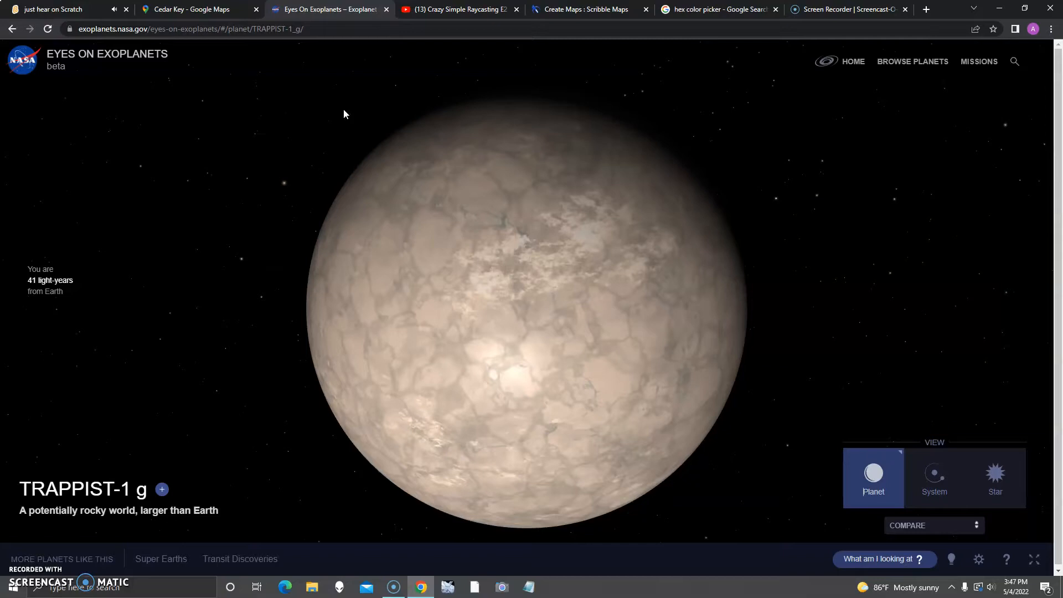
Step: Zoom out from TRAPPIST-1 h to show its orbit path
{"action": "scroll", "scroll_direction": "down", "scroll_amount": 3}
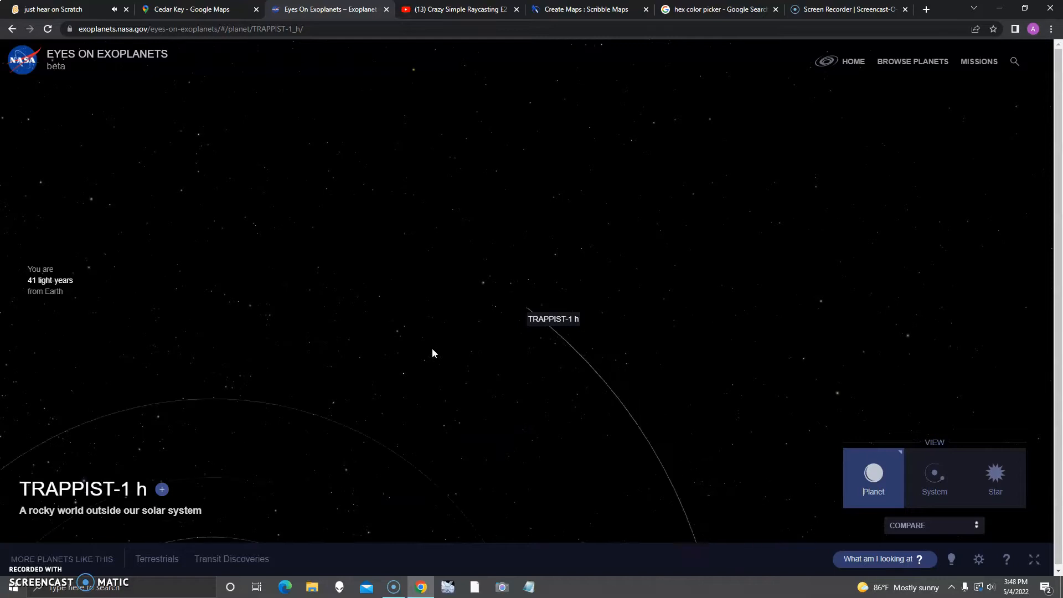
Step: Return to the Milky Way overview and zoom into the Ross 128 system with its habitable zone
{"action": "left_click", "coordinate": [852, 61]}
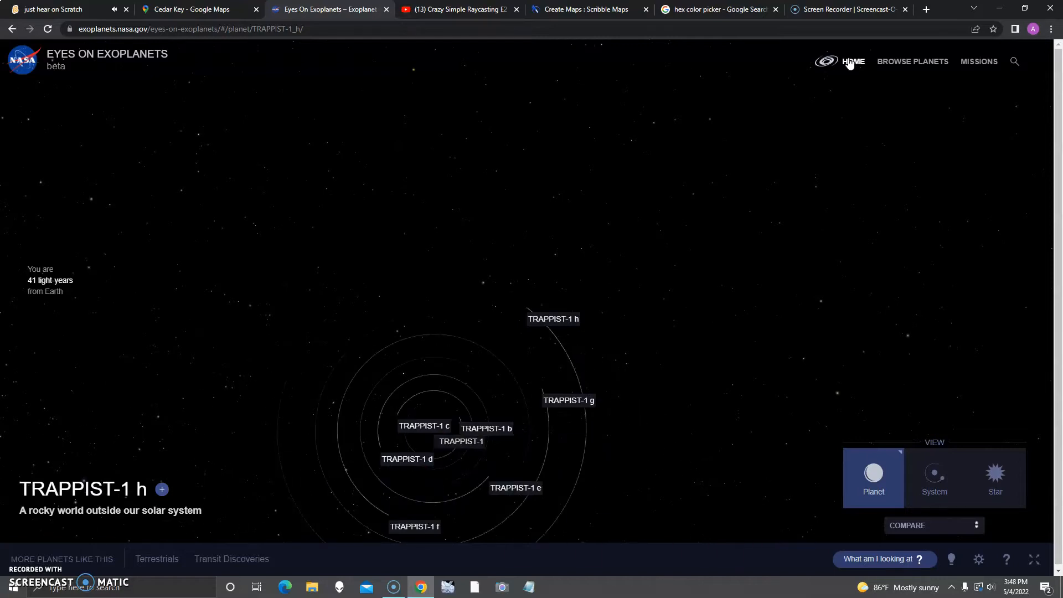
{"action": "left_click", "coordinate": [853, 61]}
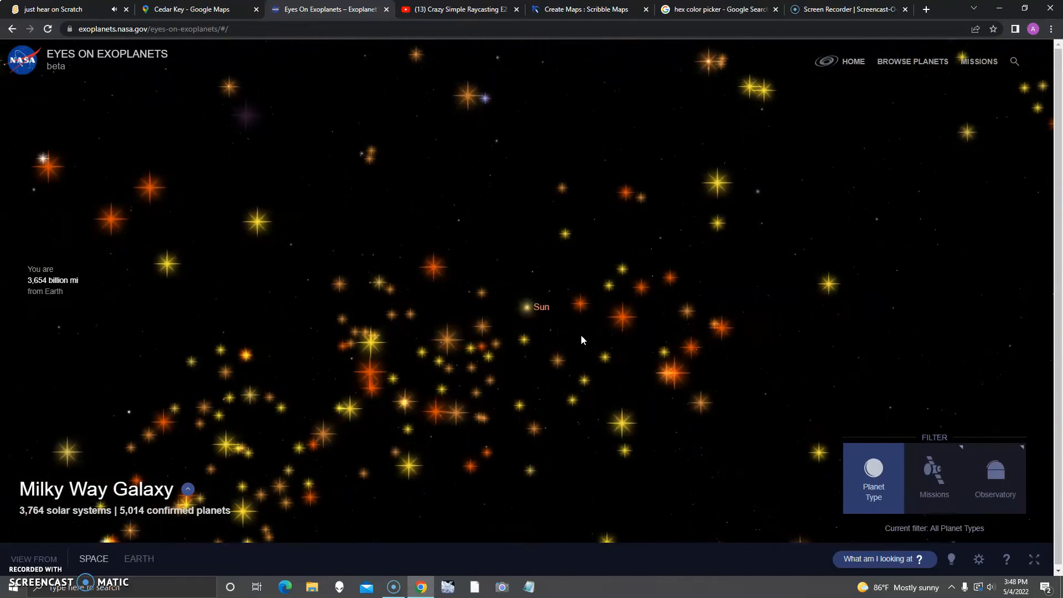
{"action": "mouse_move", "coordinate": [663, 356]}
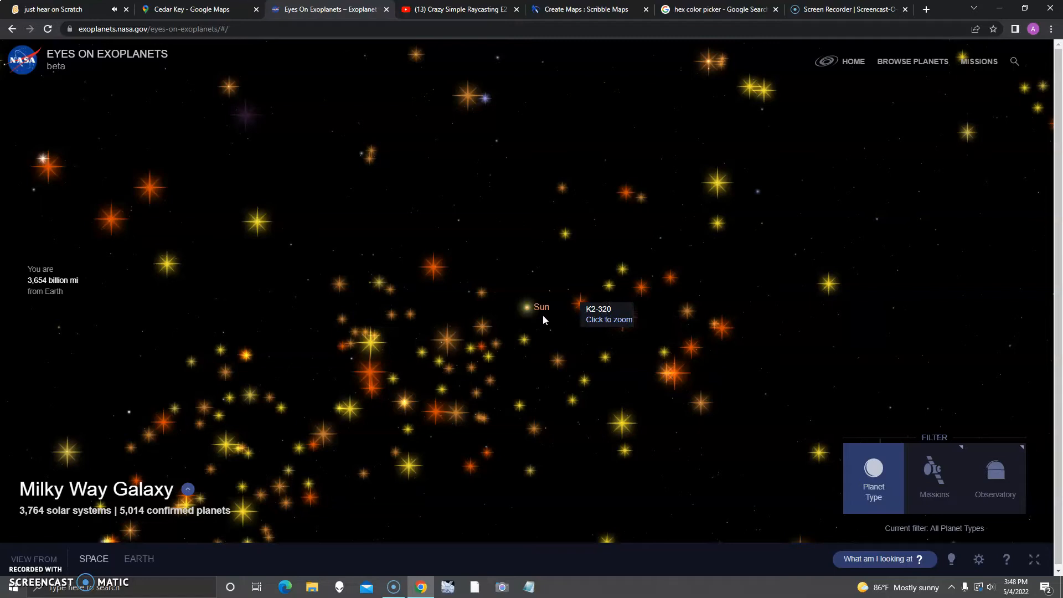
{"action": "mouse_move", "coordinate": [386, 390]}
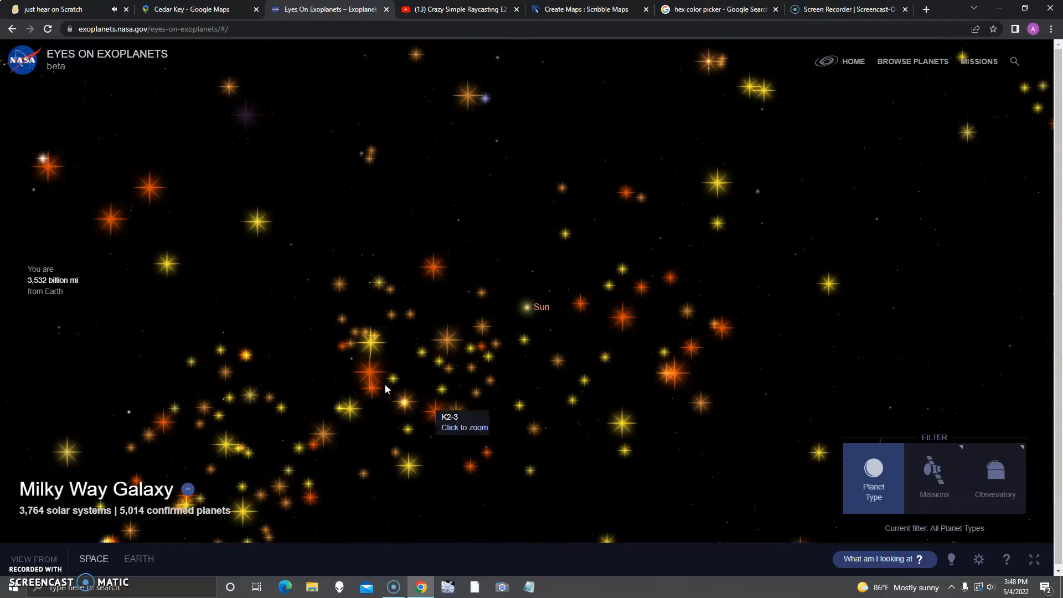
{"action": "mouse_move", "coordinate": [439, 410]}
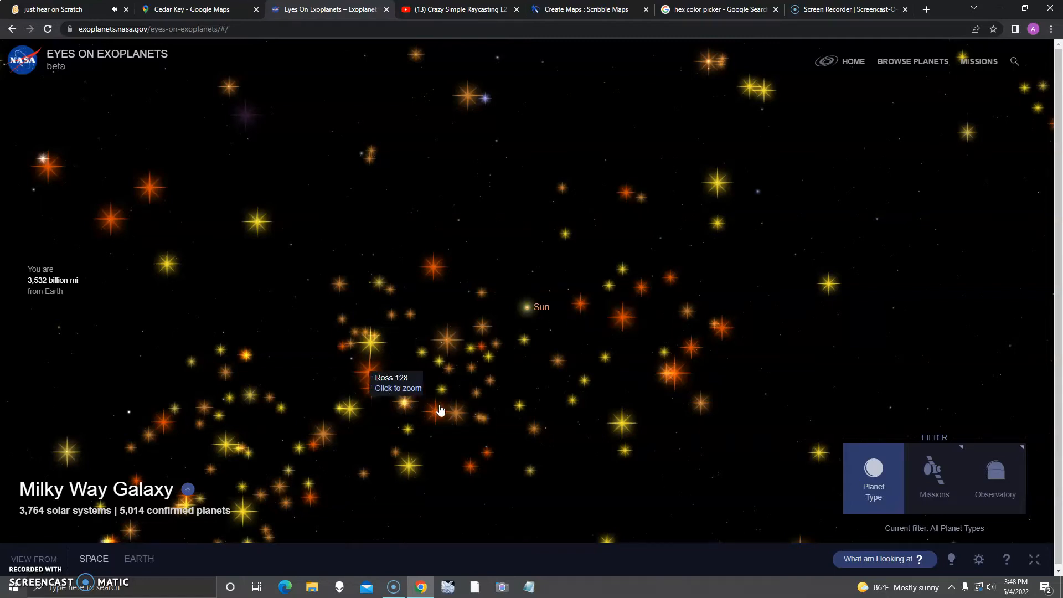
{"action": "left_click", "coordinate": [398, 382]}
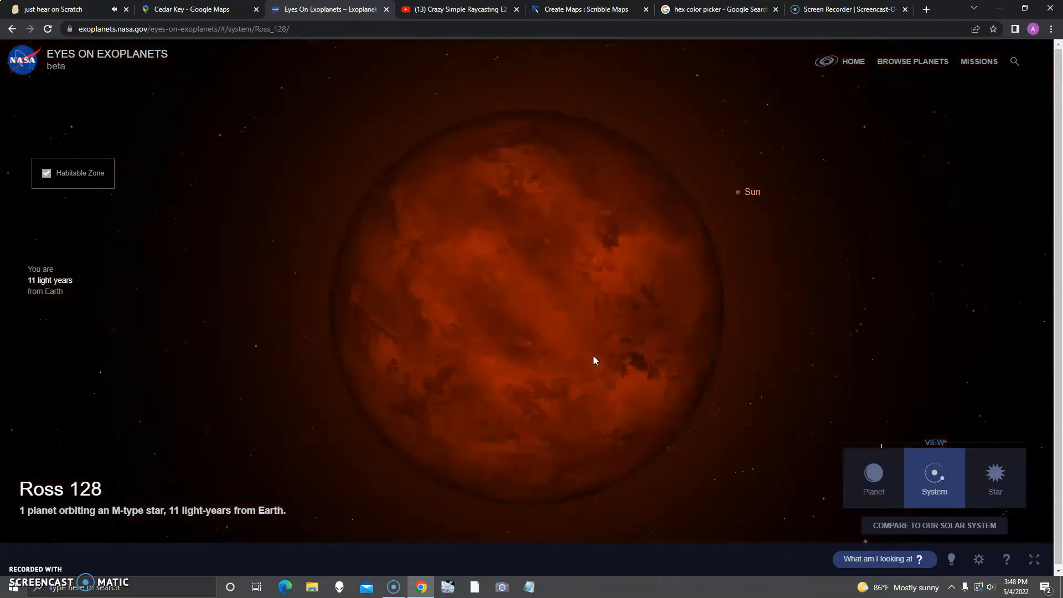
{"action": "scroll", "scroll_direction": "down", "scroll_amount": 3}
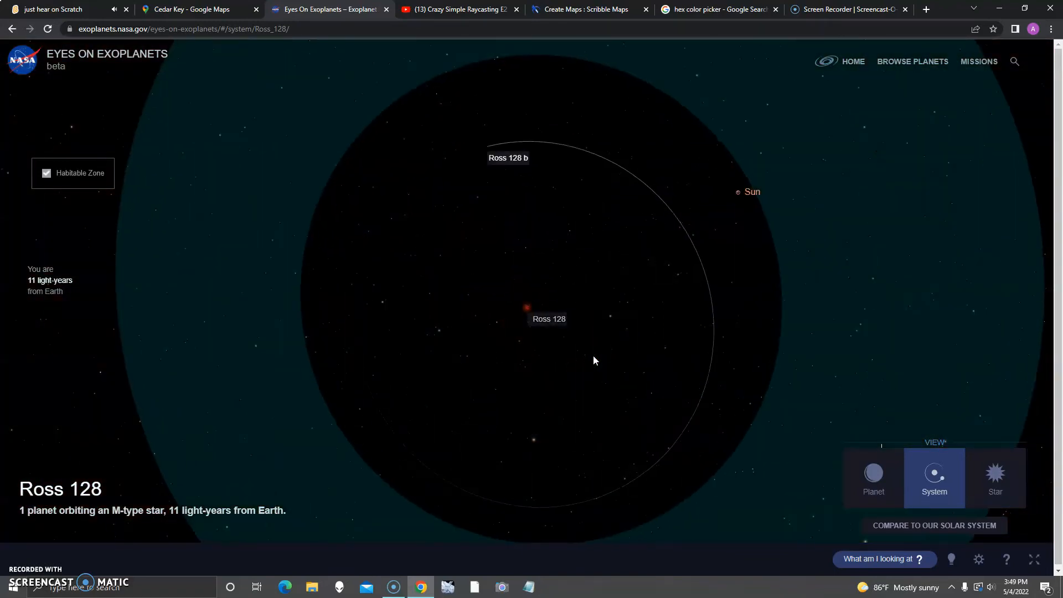
{"action": "mouse_move", "coordinate": [514, 168]}
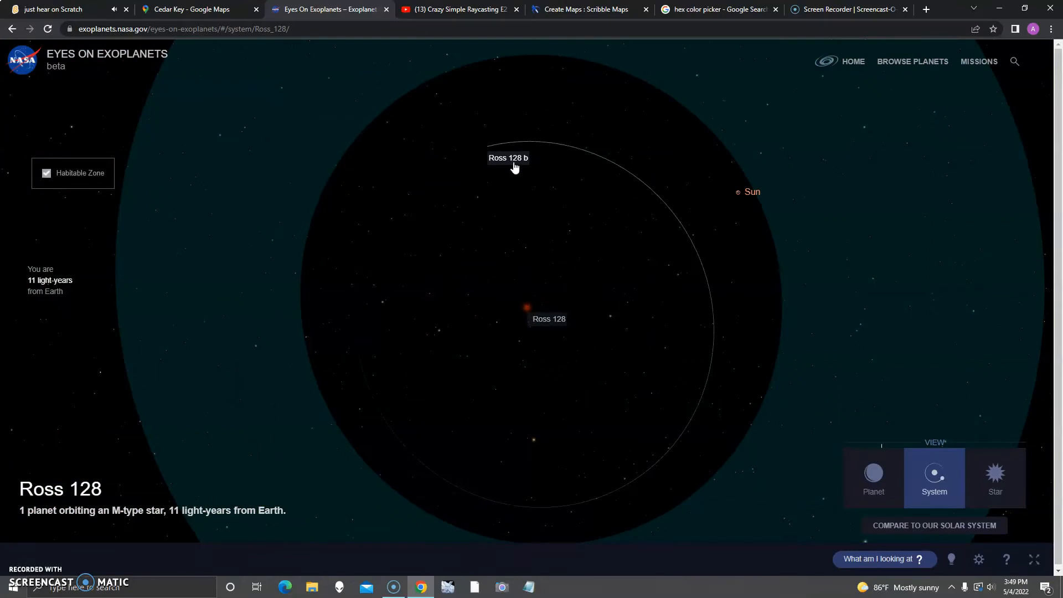
Step: Open planet Ross 128 b and zoom out to see its orbit
{"action": "left_click", "coordinate": [508, 157]}
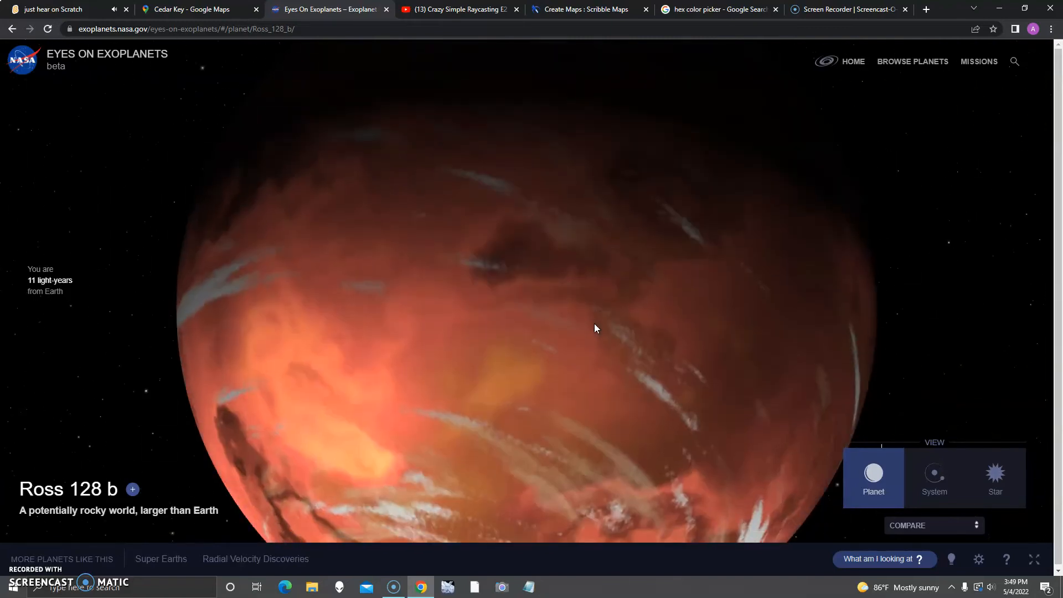
{"action": "scroll", "scroll_direction": "down", "scroll_amount": 3}
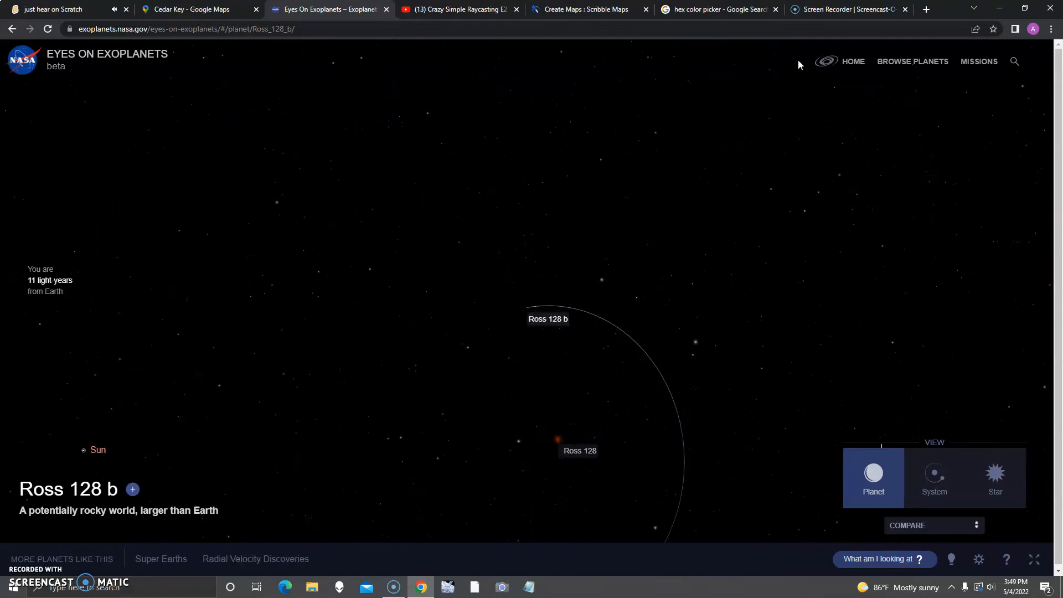
Step: Return to the Milky Way overview and zoom into the HD 3167 system
{"action": "left_click", "coordinate": [853, 61]}
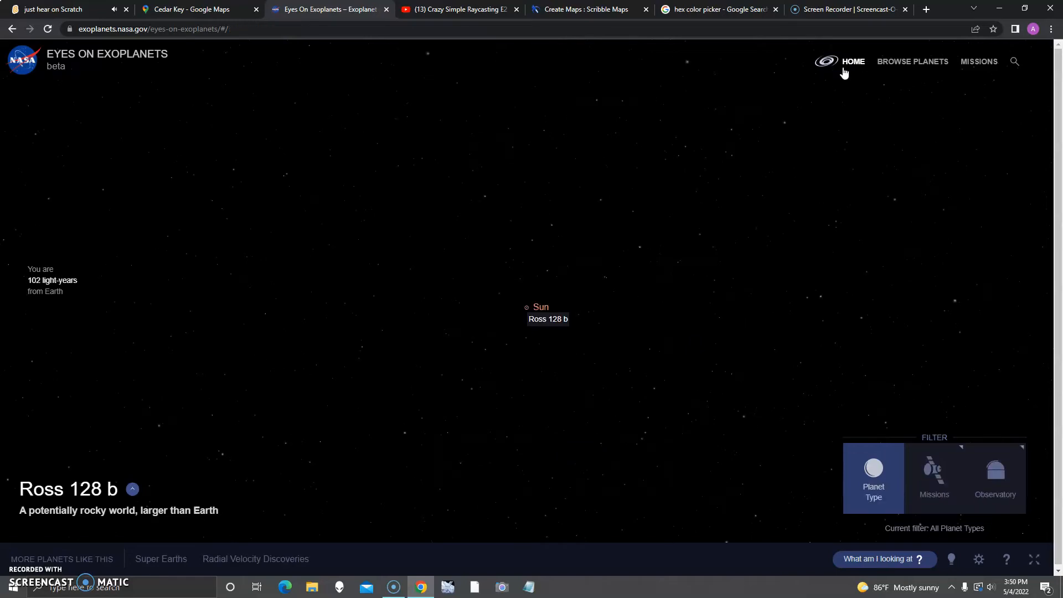
{"action": "left_click", "coordinate": [853, 61]}
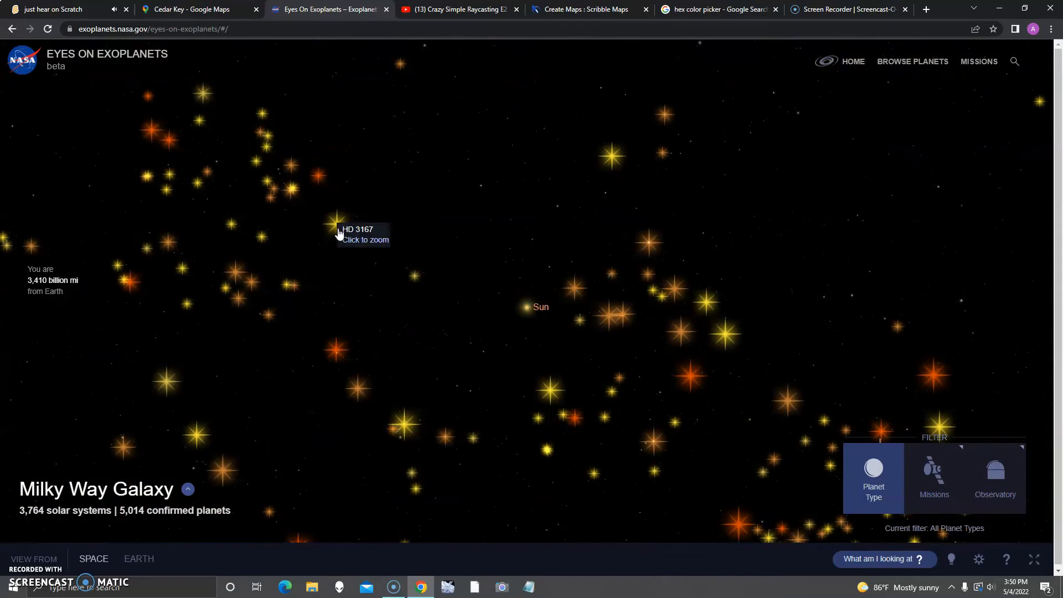
{"action": "left_click", "coordinate": [333, 225]}
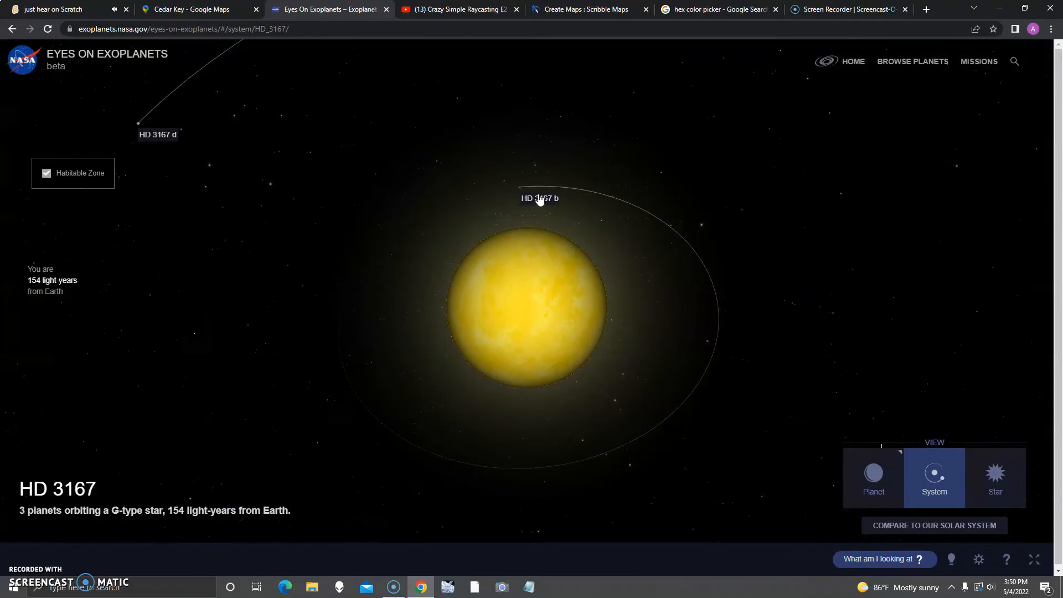
Step: Visit HD 3167 b and c, ending on the Neptune-like ice giant HD 3167 d
{"action": "left_click", "coordinate": [539, 198]}
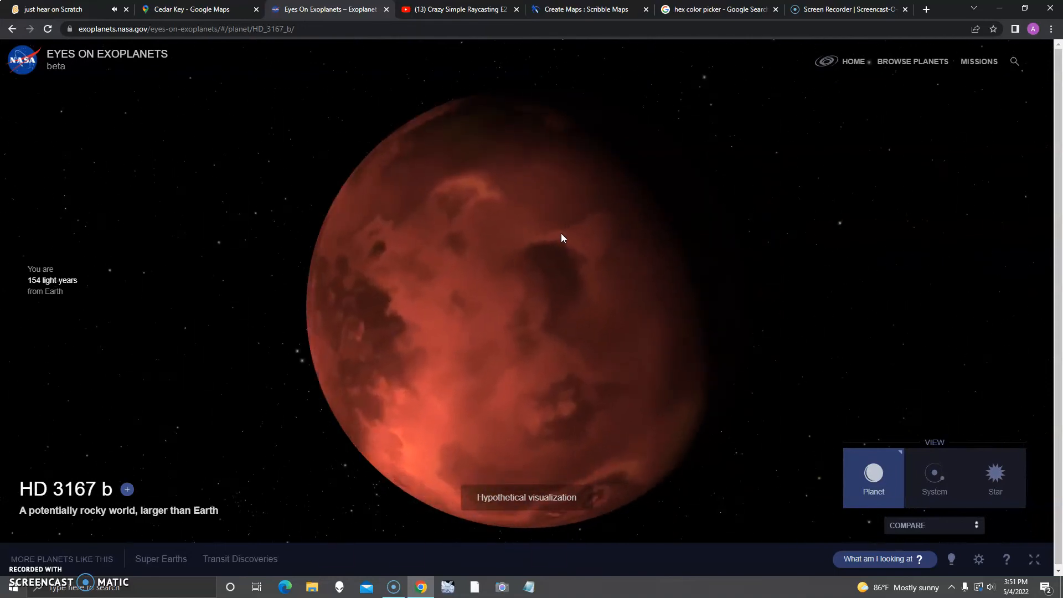
{"action": "left_click", "coordinate": [934, 479]}
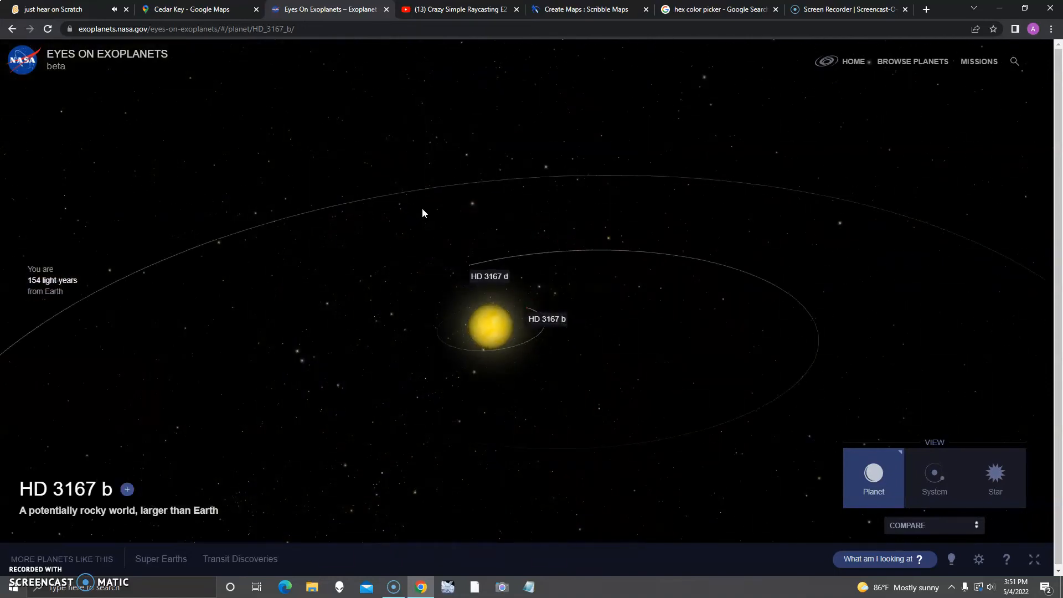
{"action": "mouse_move", "coordinate": [496, 284]}
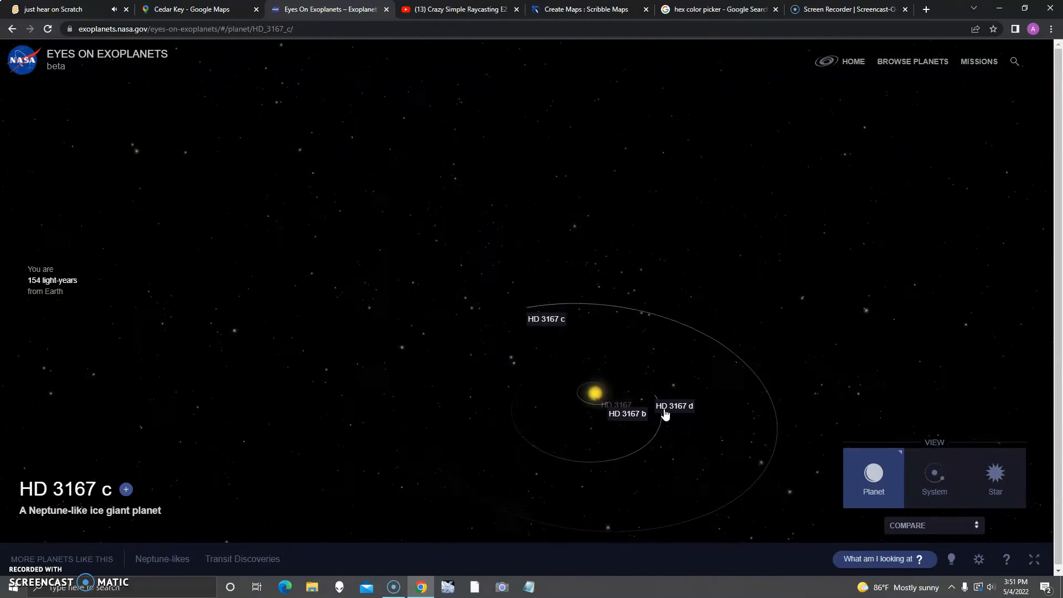
{"action": "left_click", "coordinate": [674, 405]}
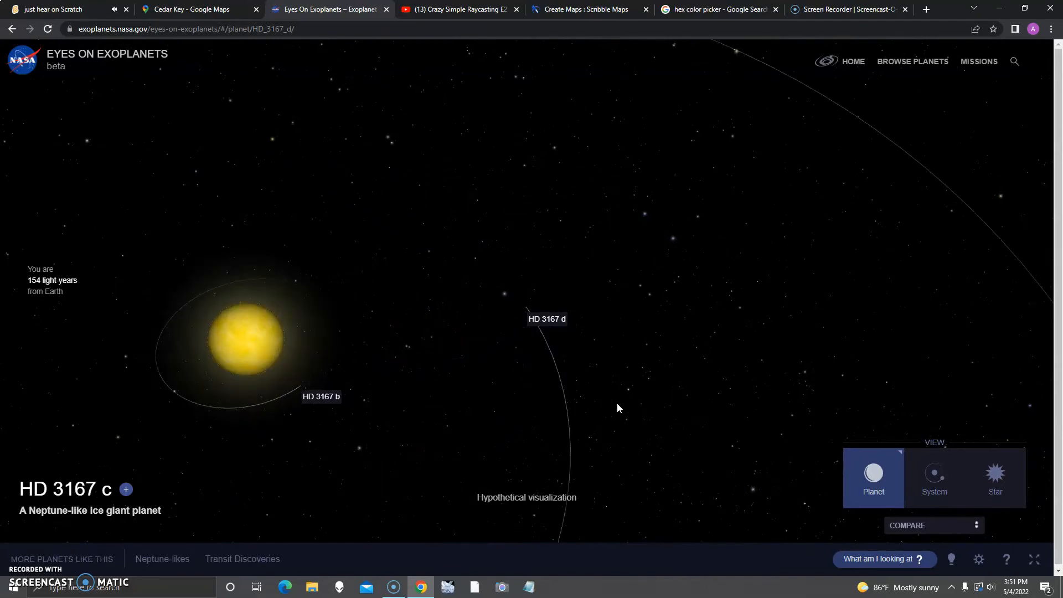
{"action": "left_click", "coordinate": [546, 319]}
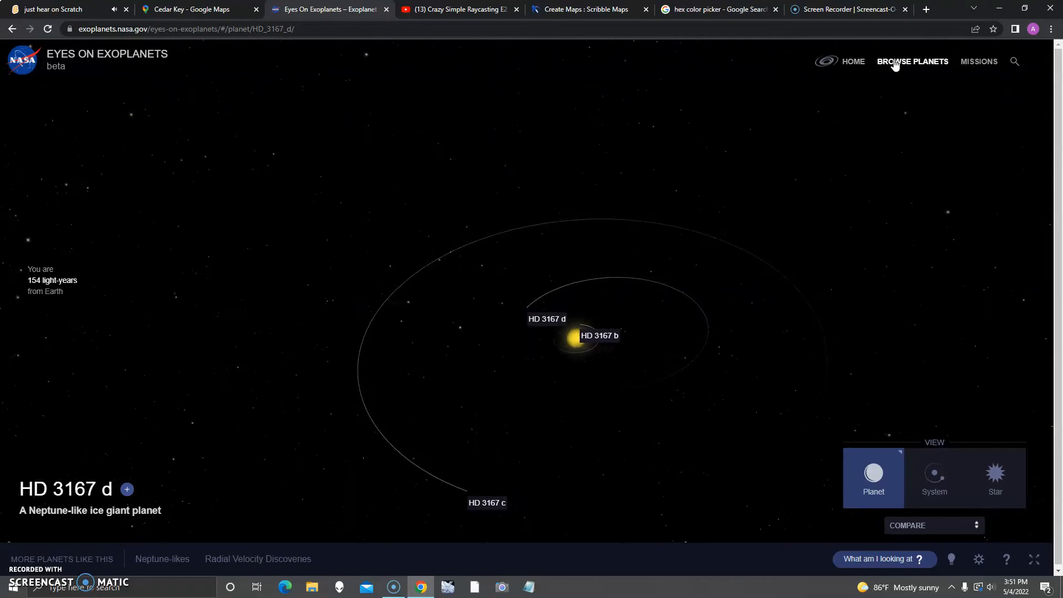
Step: Return to the galaxy overview and open planet PSR B1257+12 b in the pulsar system
{"action": "left_click", "coordinate": [854, 61]}
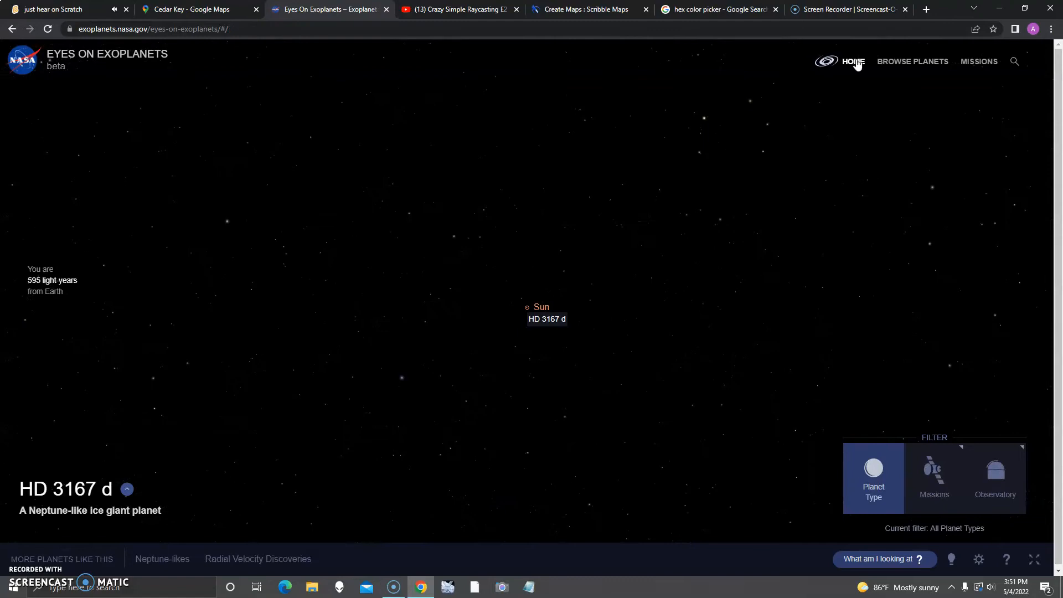
{"action": "left_click", "coordinate": [852, 60]}
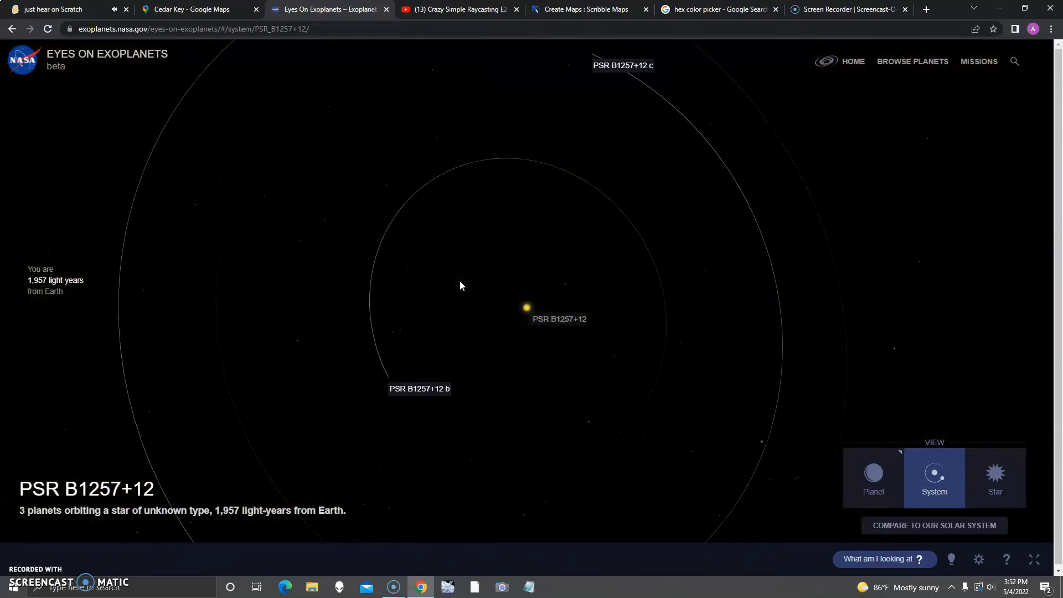
{"action": "left_click", "coordinate": [419, 389]}
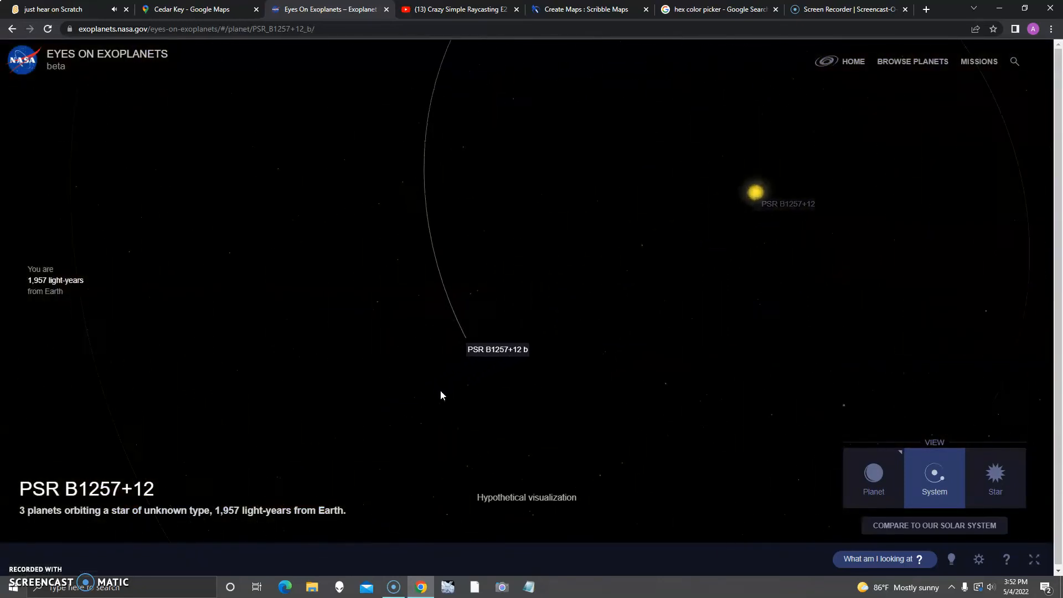
{"action": "left_click", "coordinate": [874, 479]}
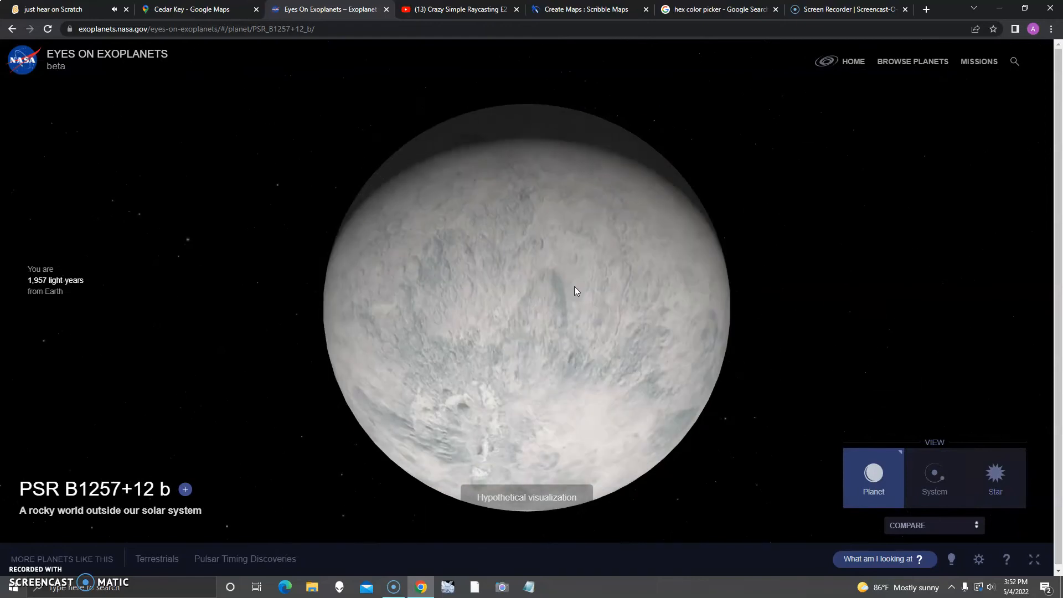
{"action": "left_click", "coordinate": [934, 479]}
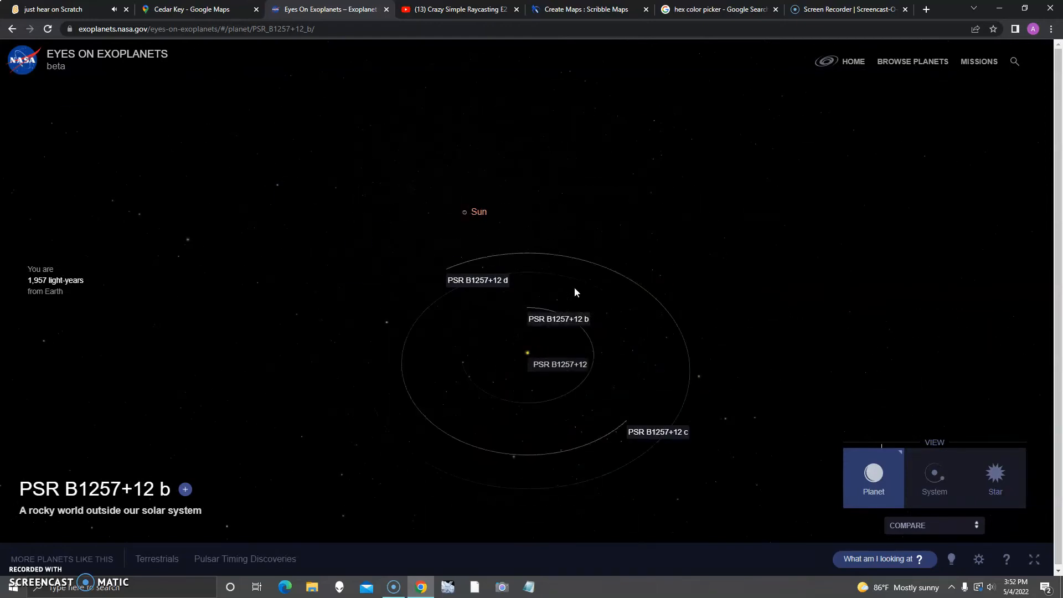
{"action": "mouse_move", "coordinate": [648, 432]}
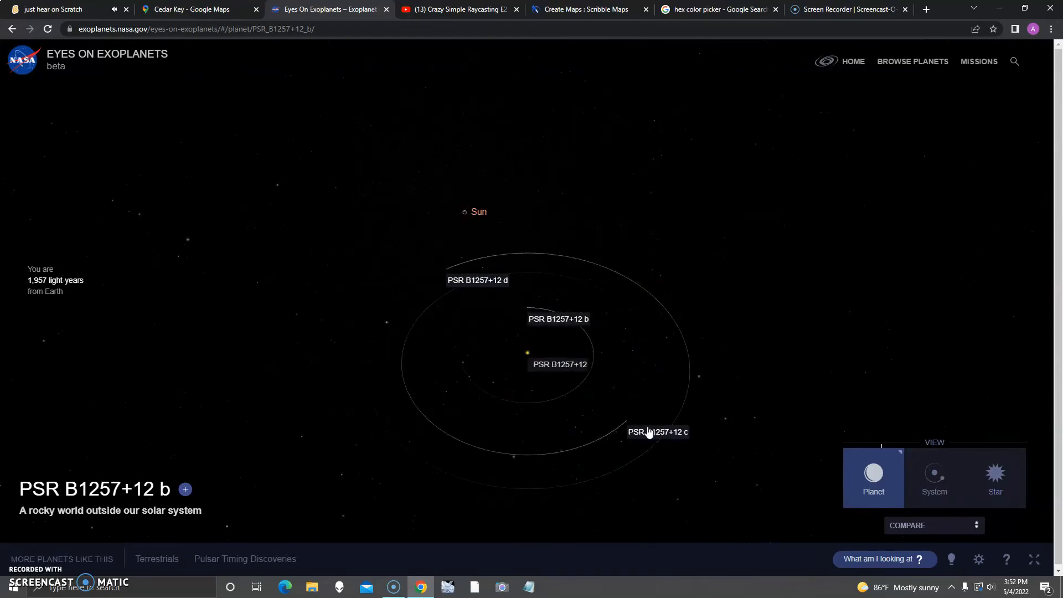
Step: Open planet PSR B1257+12 d, then zoom back out to the Milky Way overview
{"action": "left_click", "coordinate": [656, 432]}
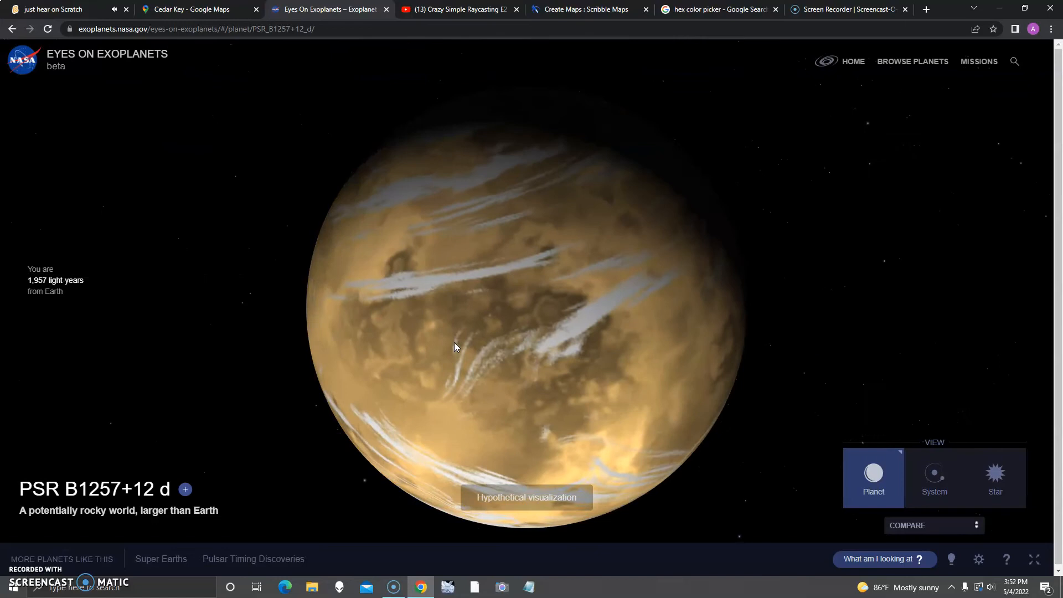
{"action": "left_click_drag", "start_coordinate": [454, 346], "coordinate": [515, 312]}
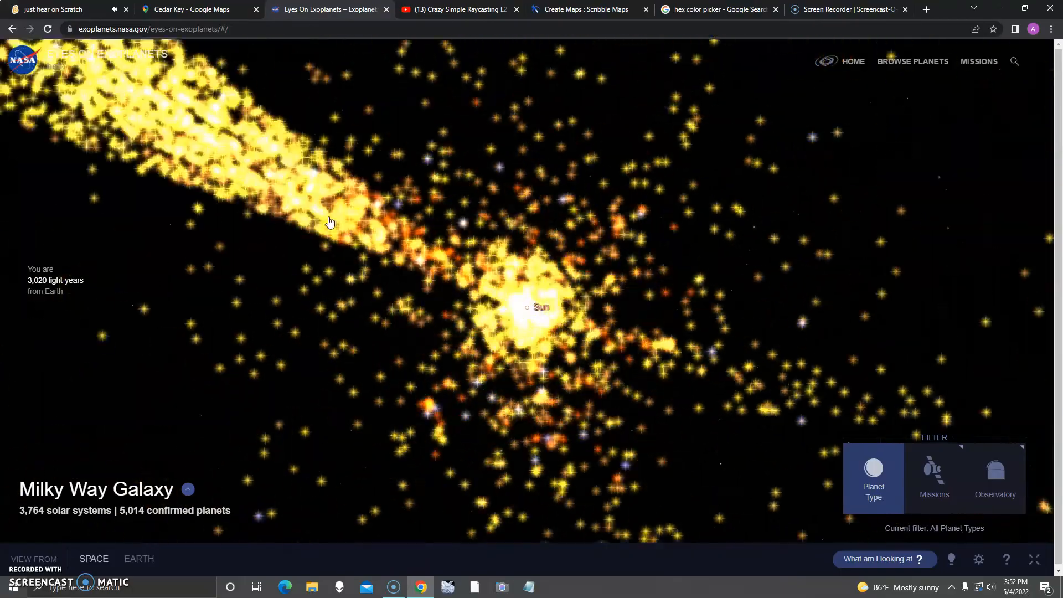
Step: View the stars around the Sun from Earth, then switch to the Our Solar System overview
{"action": "left_click_drag", "start_coordinate": [329, 222], "coordinate": [447, 328]}
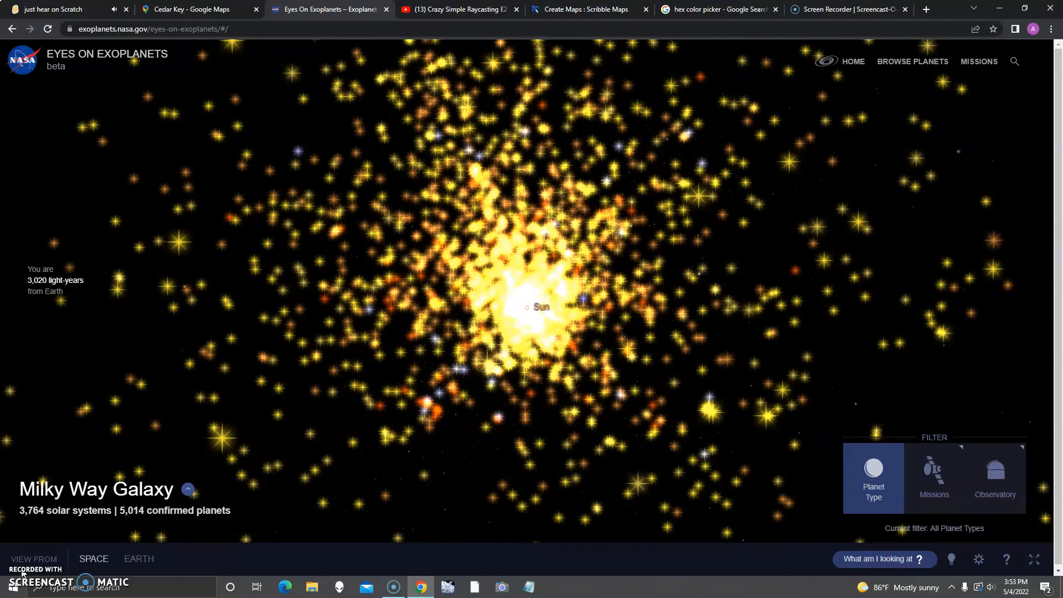
{"action": "left_click", "coordinate": [139, 558]}
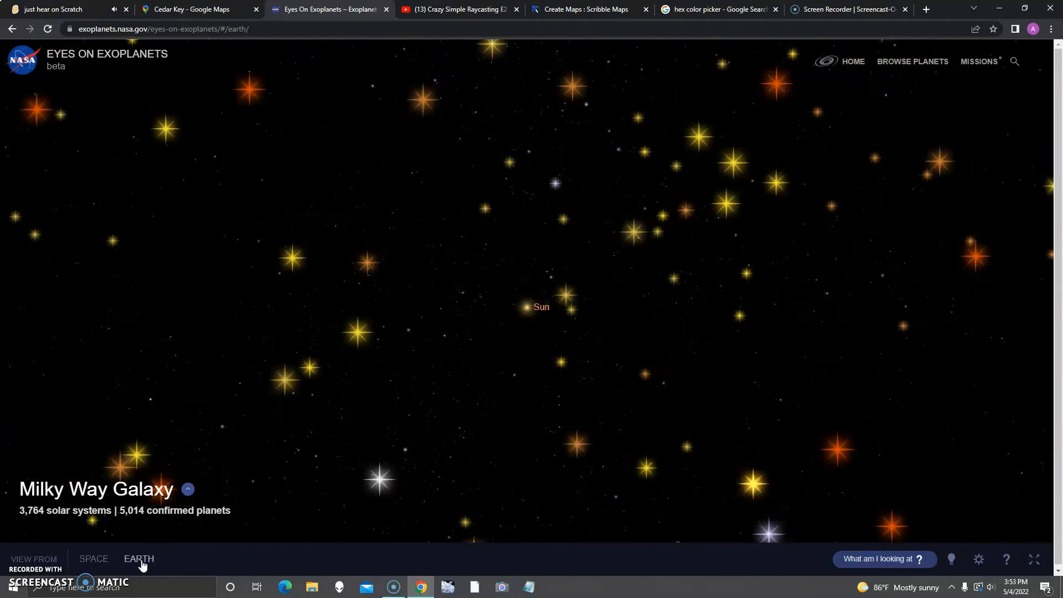
{"action": "left_click", "coordinate": [138, 558]}
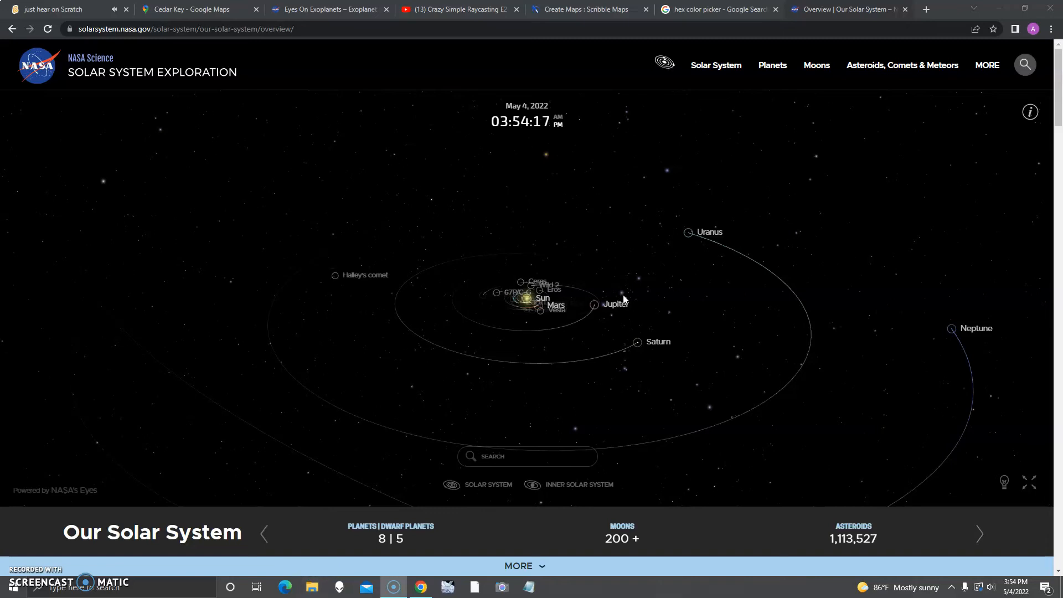
Step: Fly into Jupiter's moon system and bring up Europa's details panel
{"action": "left_click", "coordinate": [595, 303]}
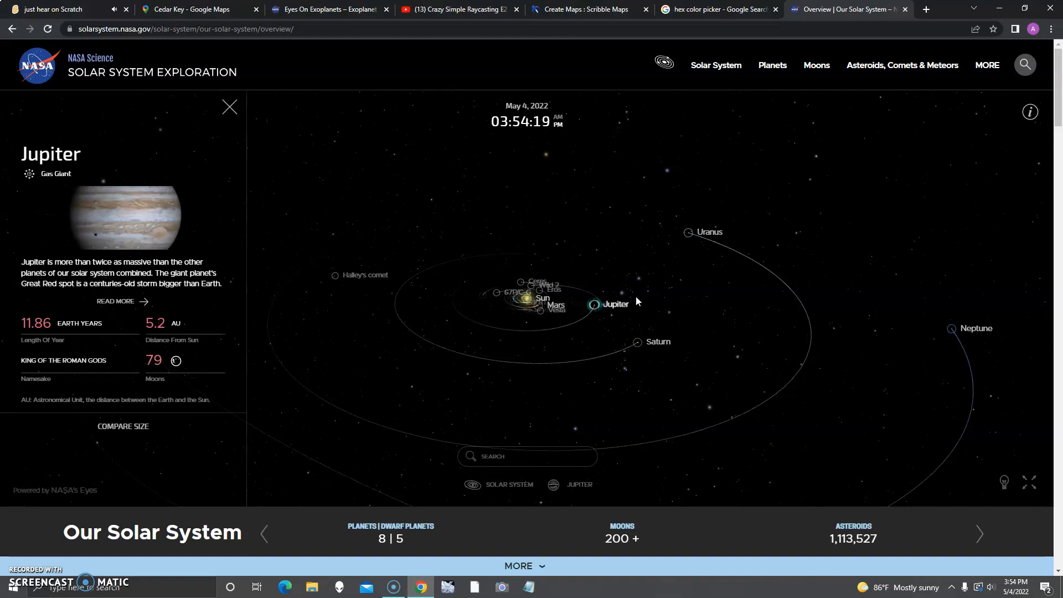
{"action": "left_click", "coordinate": [615, 303]}
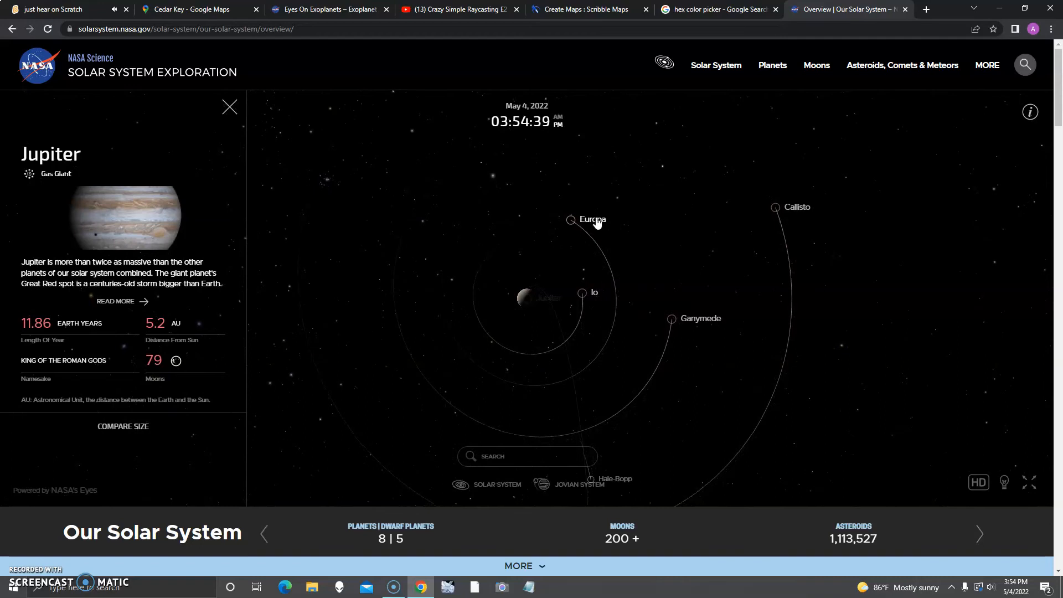
{"action": "left_click", "coordinate": [571, 219]}
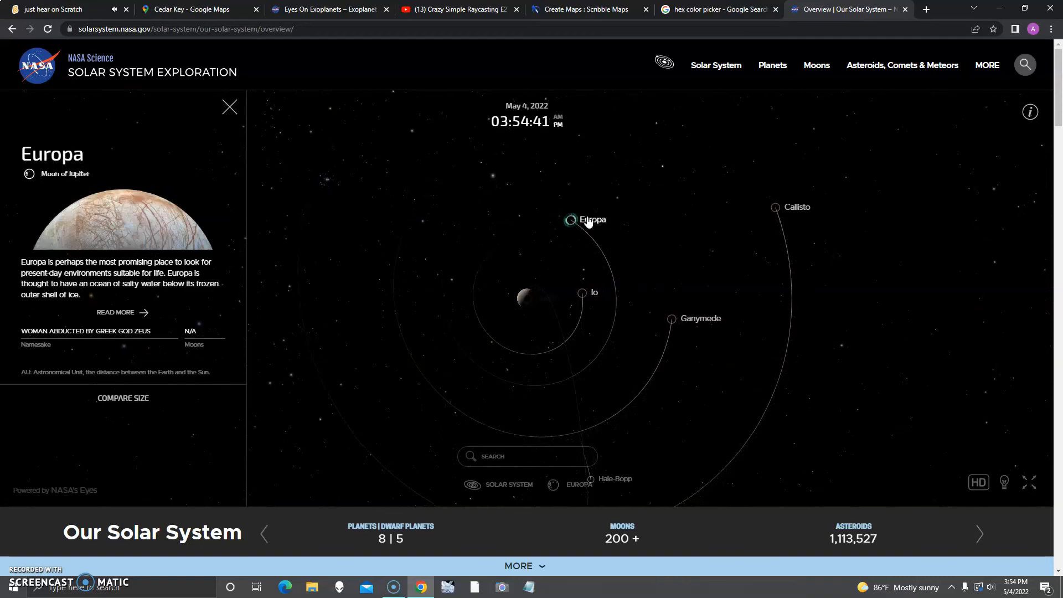
Step: Fly to Europa for a close-up view of its cracked icy surface
{"action": "left_click", "coordinate": [572, 219]}
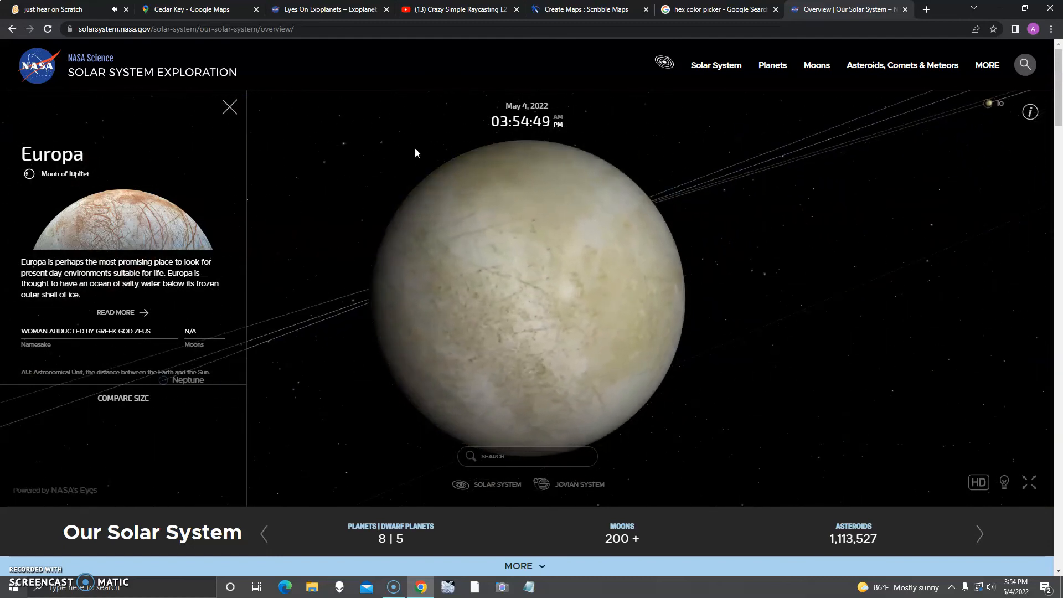
{"action": "mouse_move", "coordinate": [931, 308]}
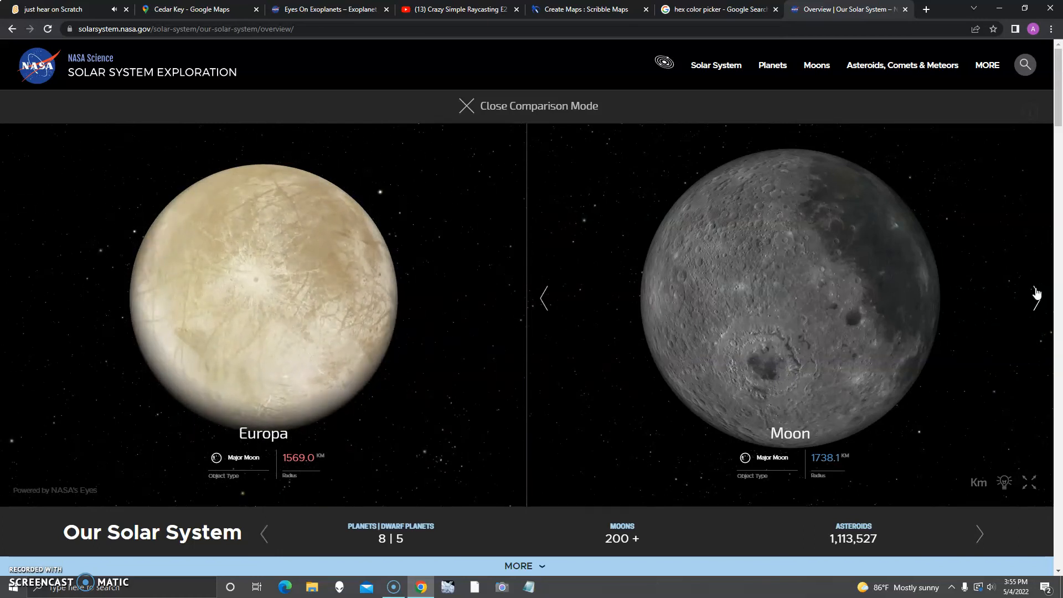
Step: Step the comparison body past Phobos, Ceres, Io, Ganymede, Callisto, Enceladus, Titan, Pluto and Charon to Mercury
{"action": "left_click", "coordinate": [1037, 298]}
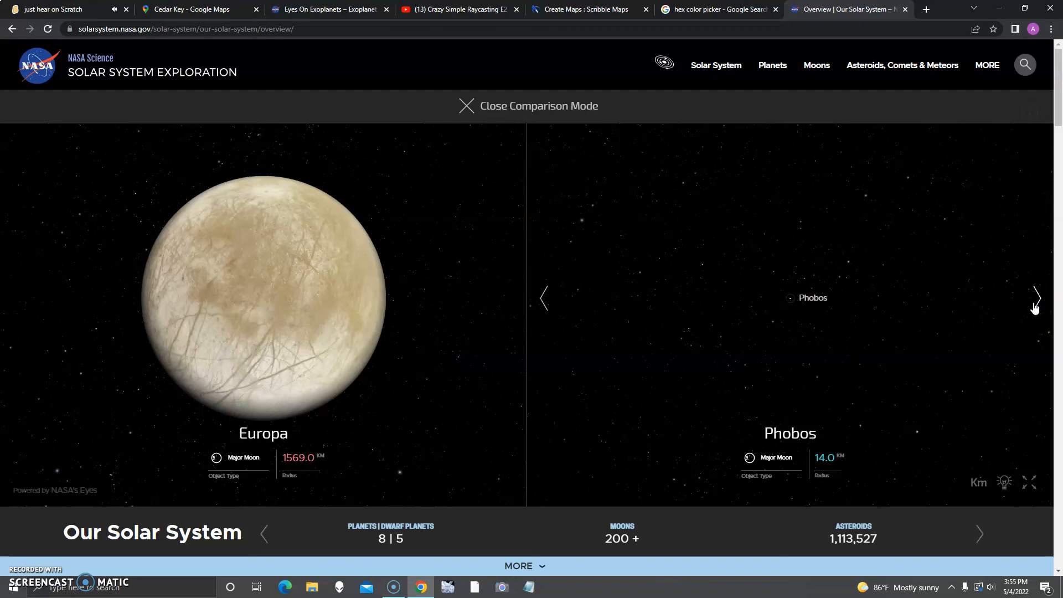
{"action": "left_click", "coordinate": [1037, 298]}
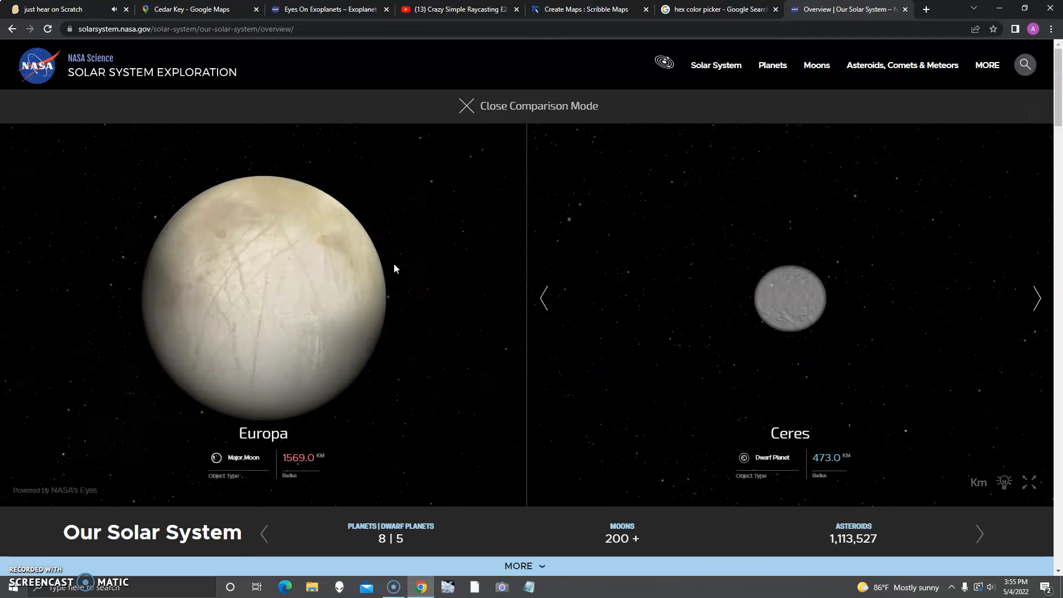
{"action": "left_click", "coordinate": [1037, 297]}
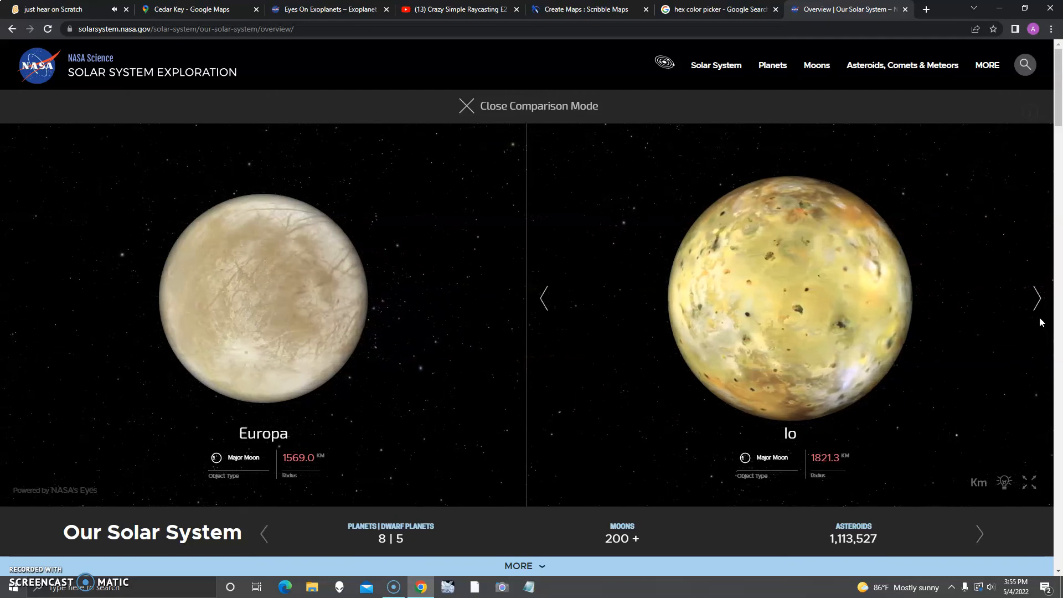
{"action": "left_click", "coordinate": [1037, 298]}
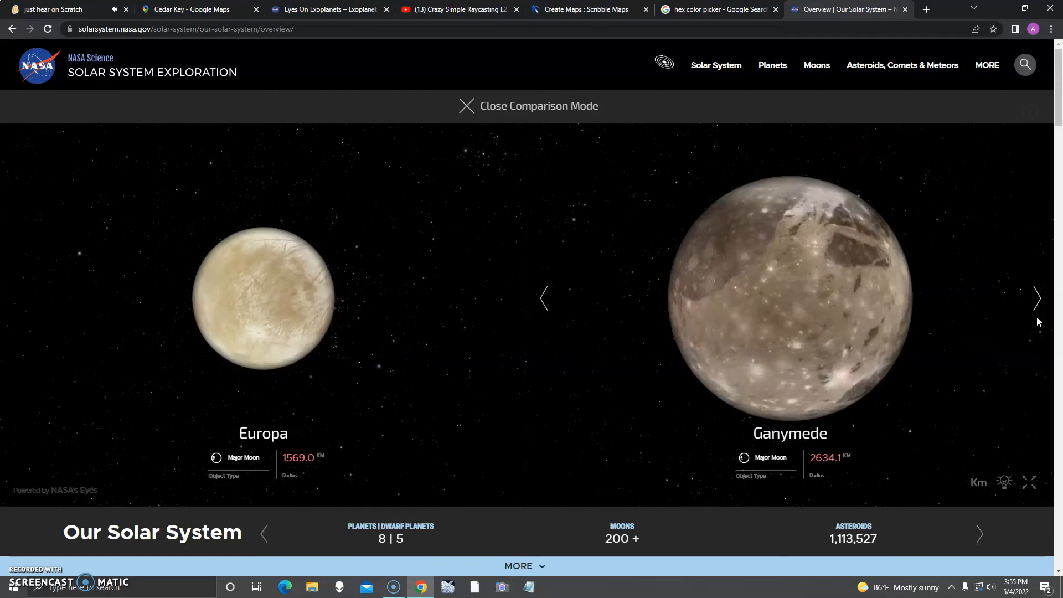
{"action": "left_click", "coordinate": [1037, 298]}
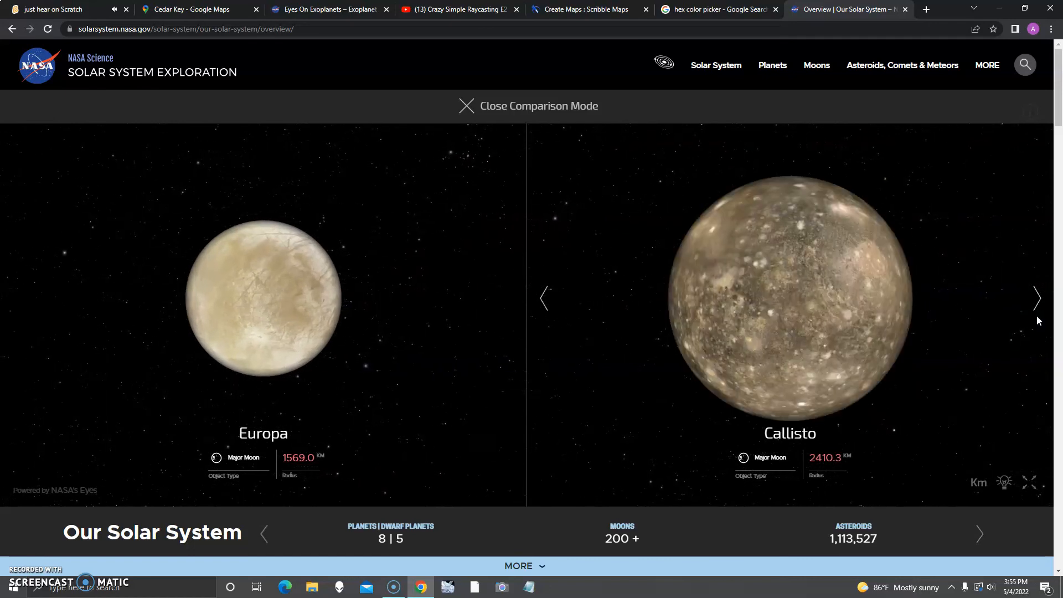
{"action": "left_click", "coordinate": [1037, 298]}
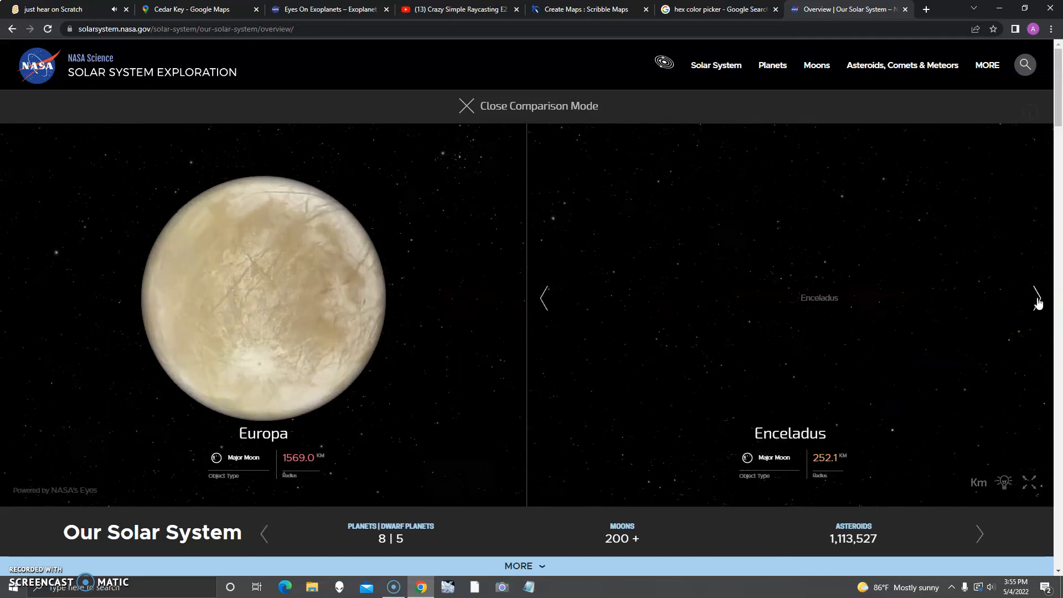
{"action": "left_click", "coordinate": [1037, 298]}
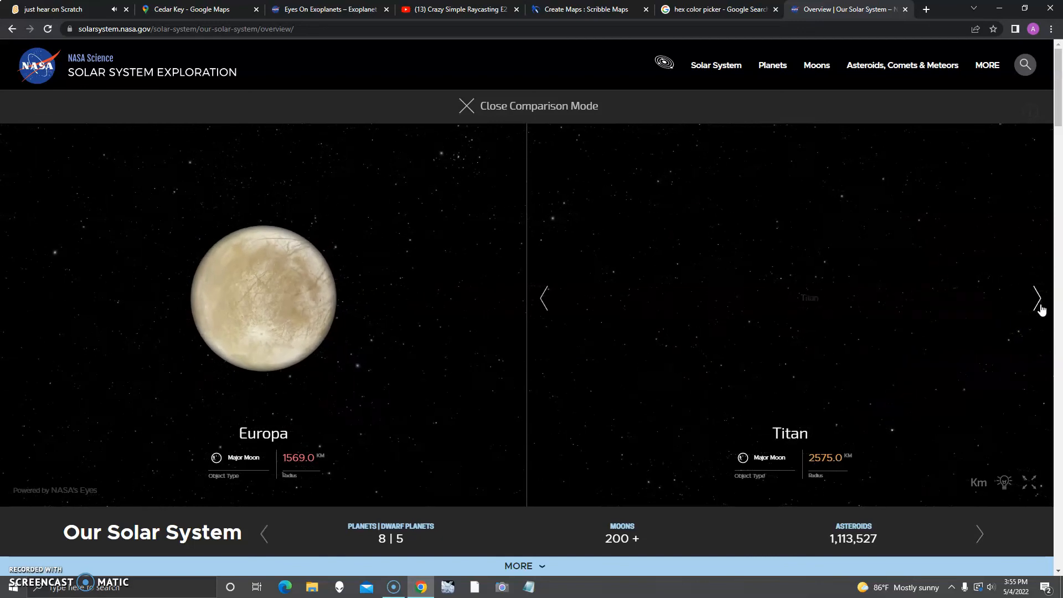
{"action": "left_click", "coordinate": [1037, 298]}
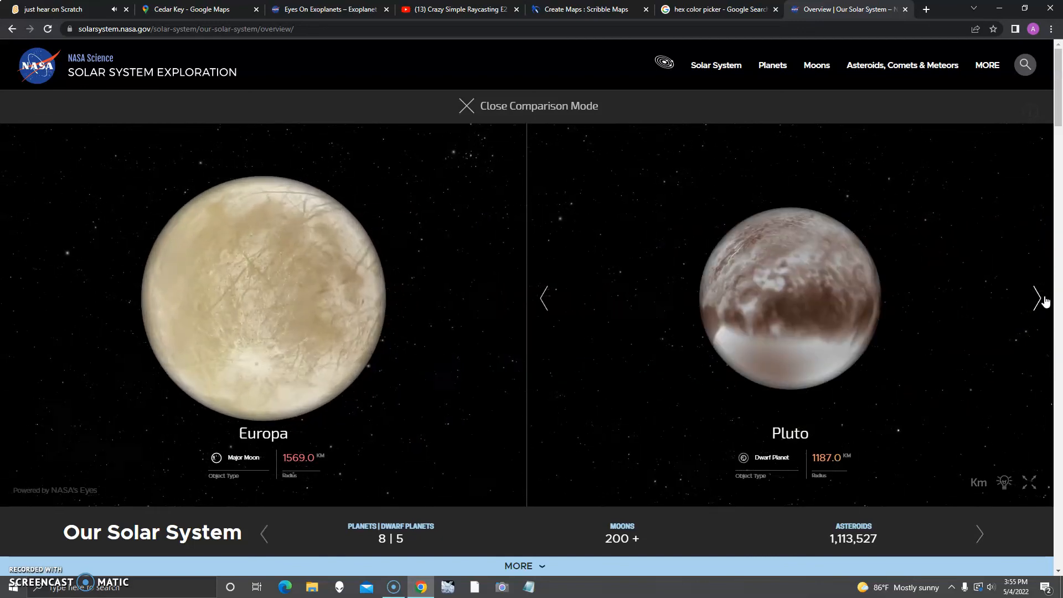
{"action": "left_click", "coordinate": [1037, 298]}
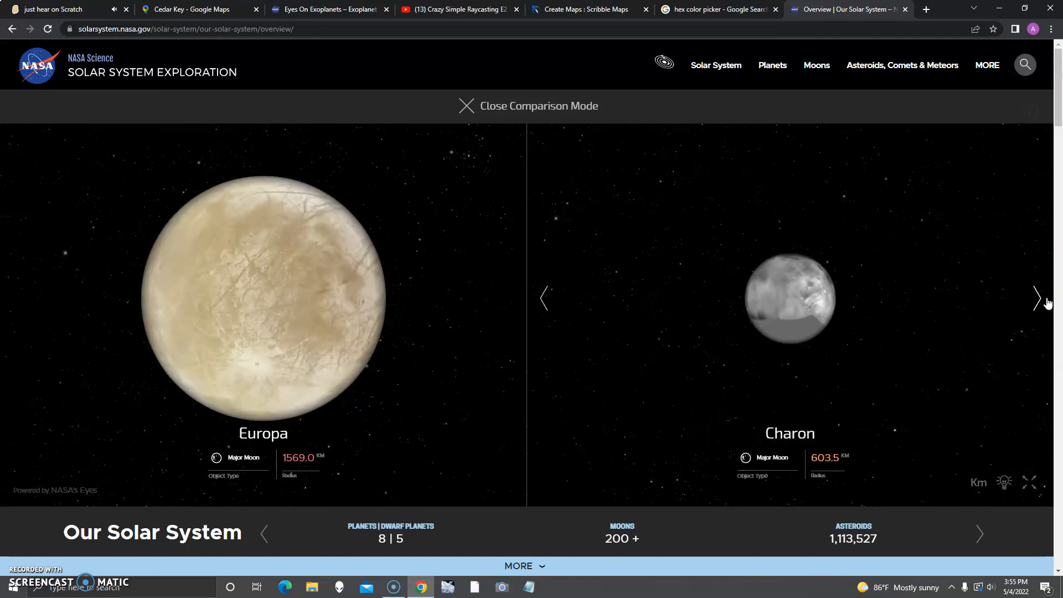
{"action": "left_click", "coordinate": [1037, 297]}
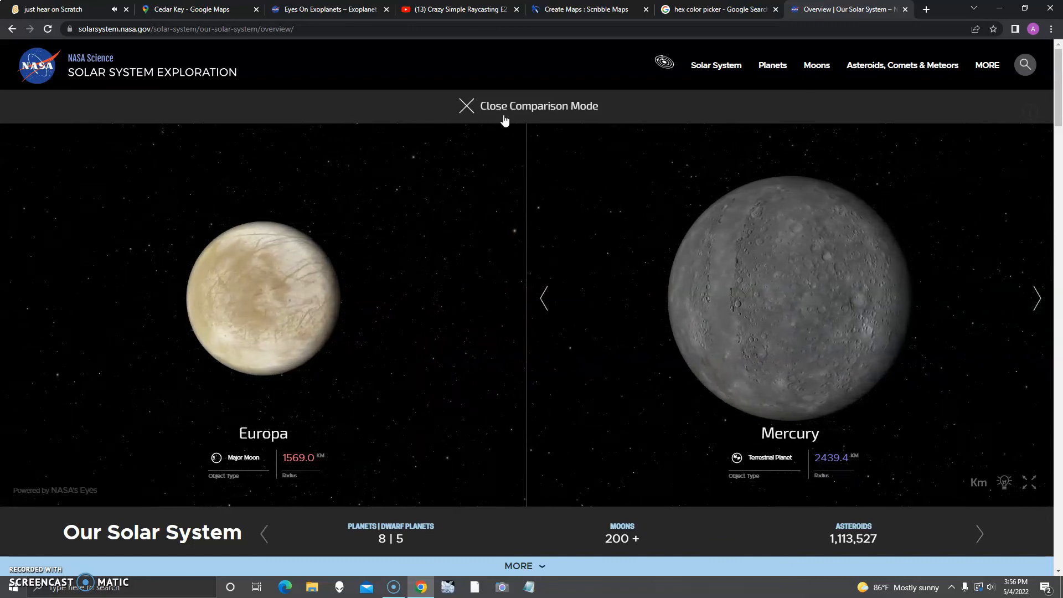
{"action": "mouse_move", "coordinate": [448, 83]}
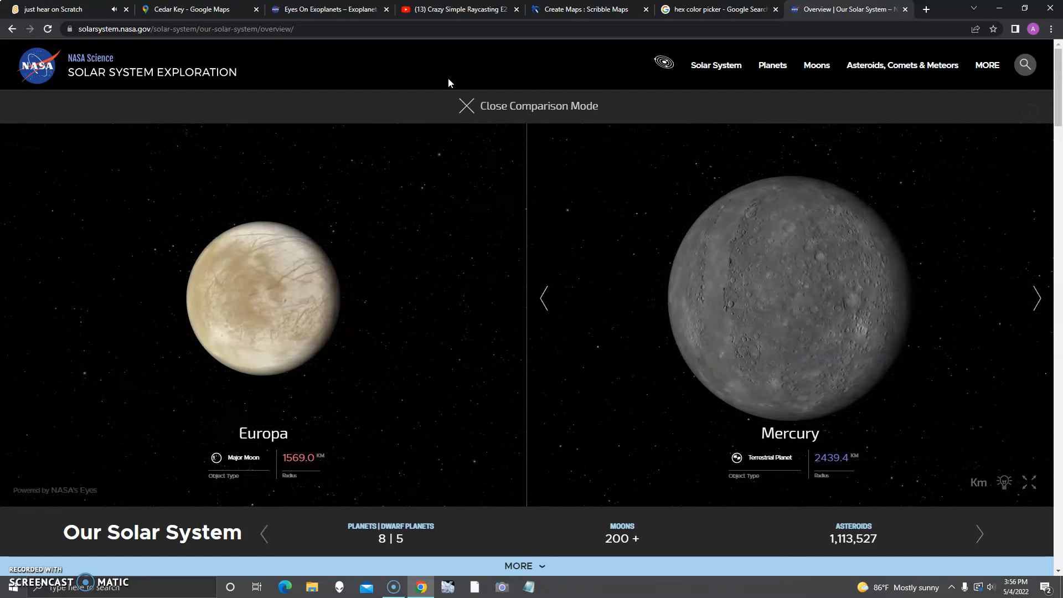